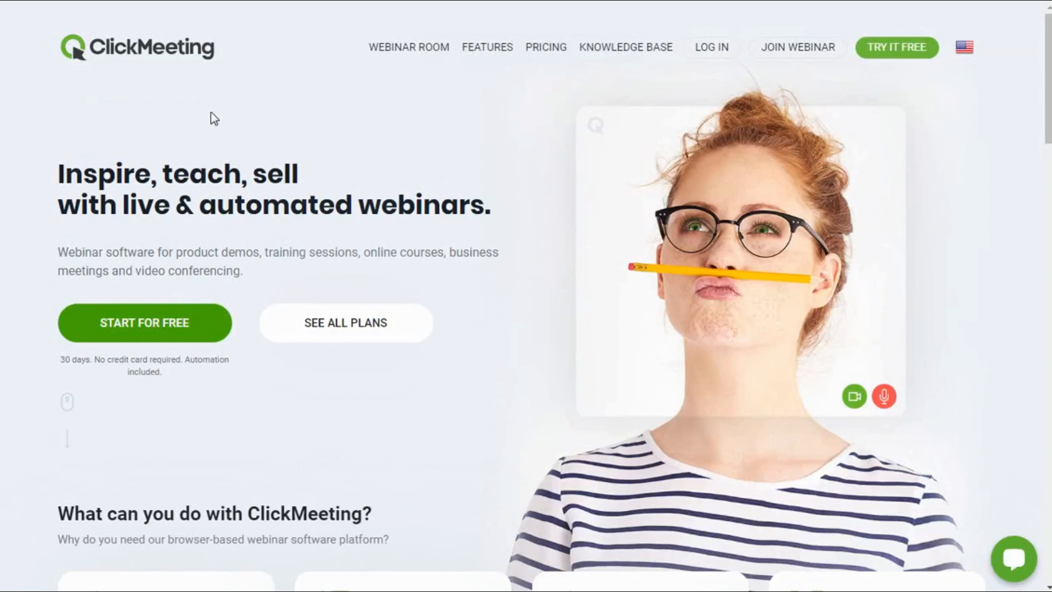
mouse_move(325, 182)
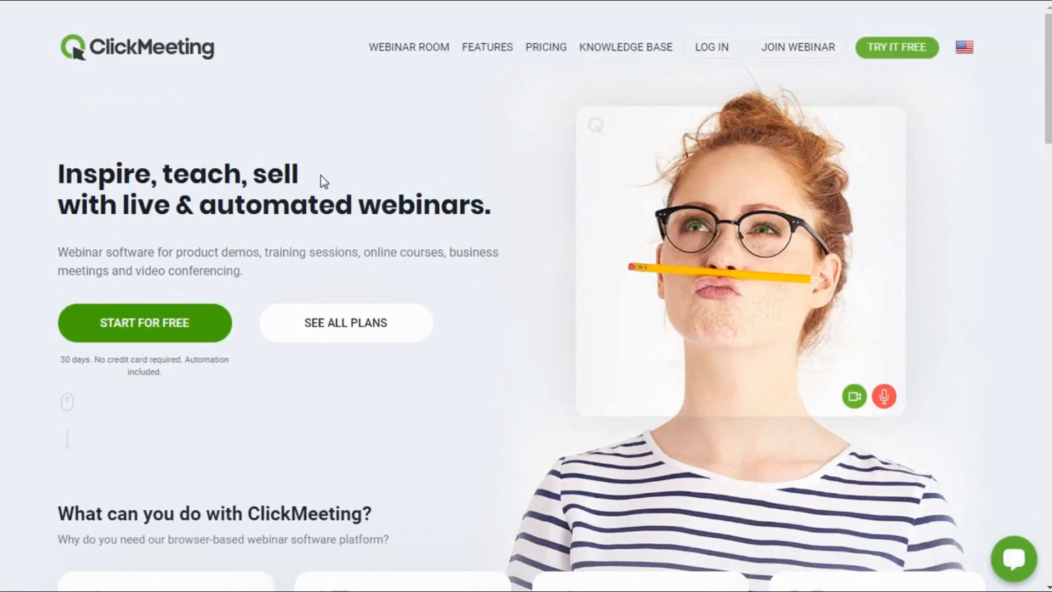
mouse_move(497, 221)
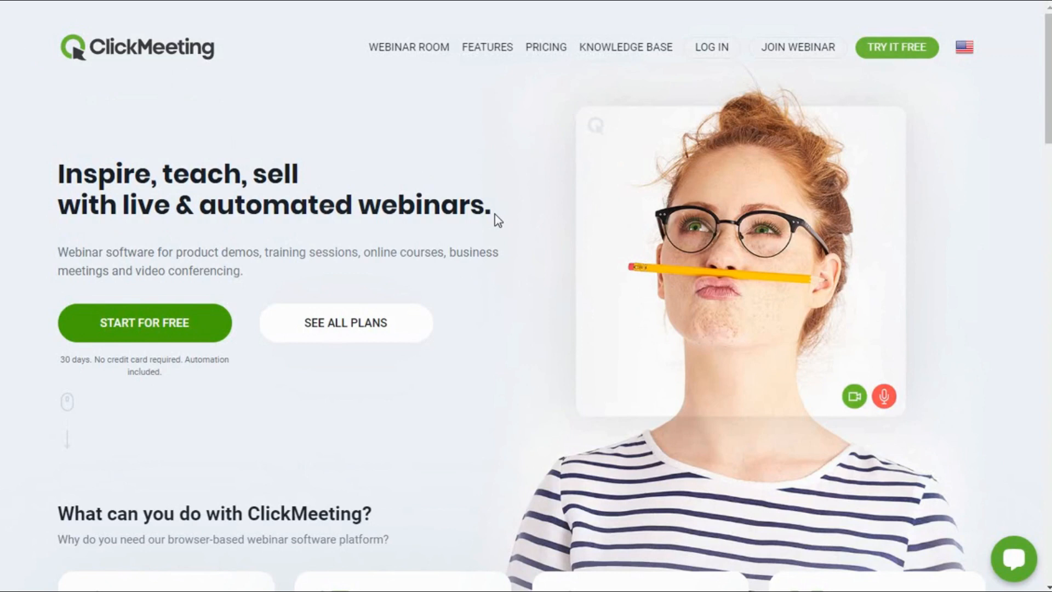
- Scroll down through the Get started page's setup steps and back up
scroll(down, 3)
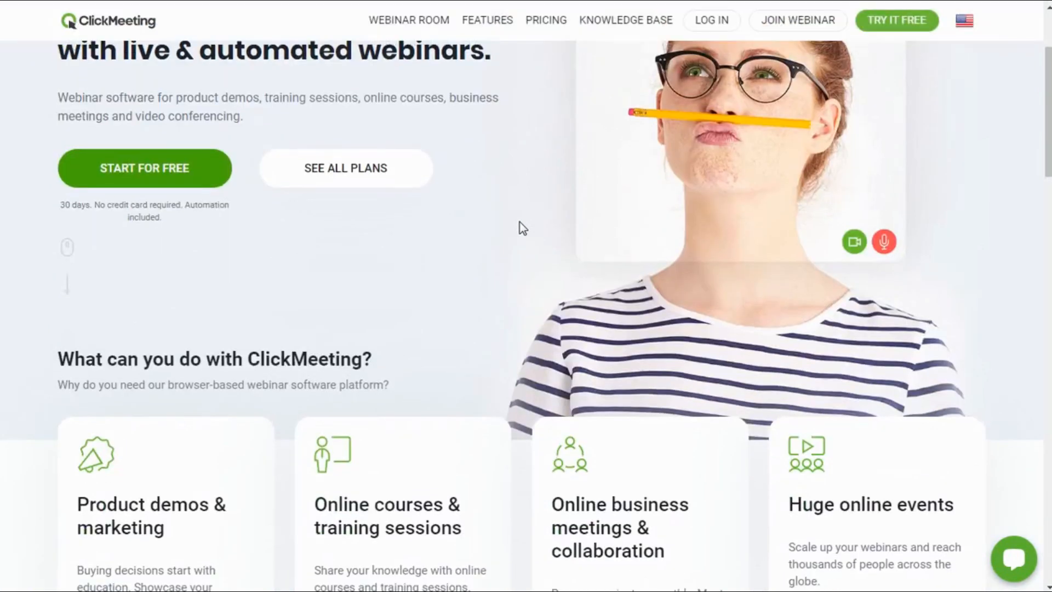
scroll(down, 3)
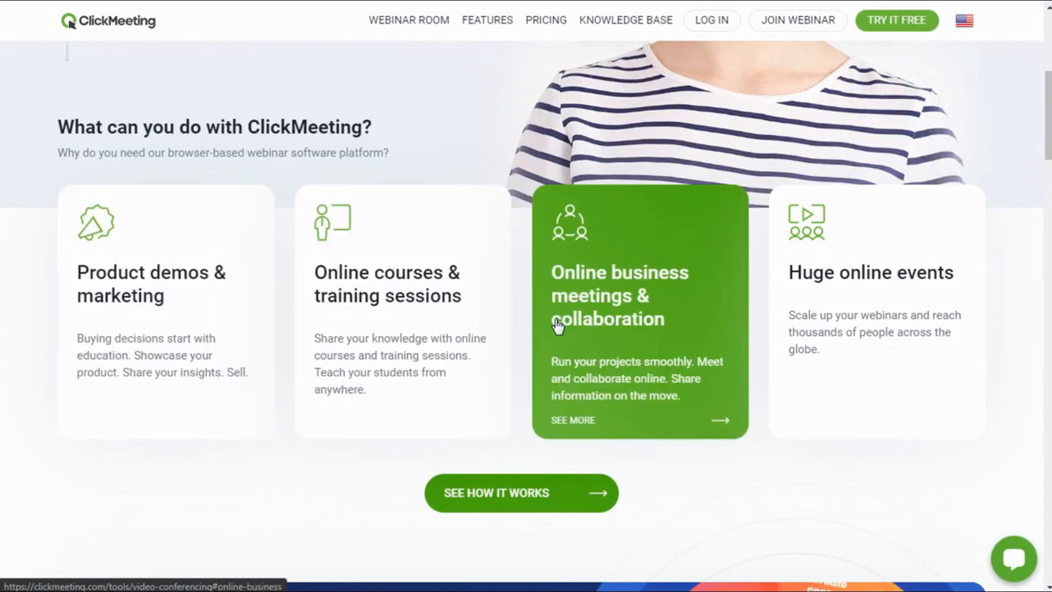
scroll(down, 3)
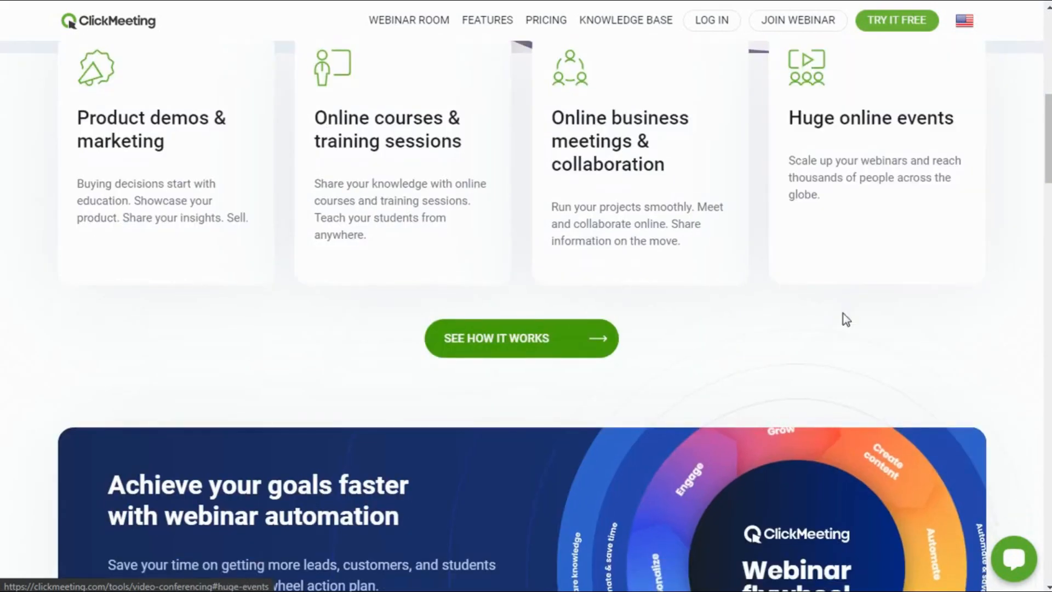
scroll(down, 3)
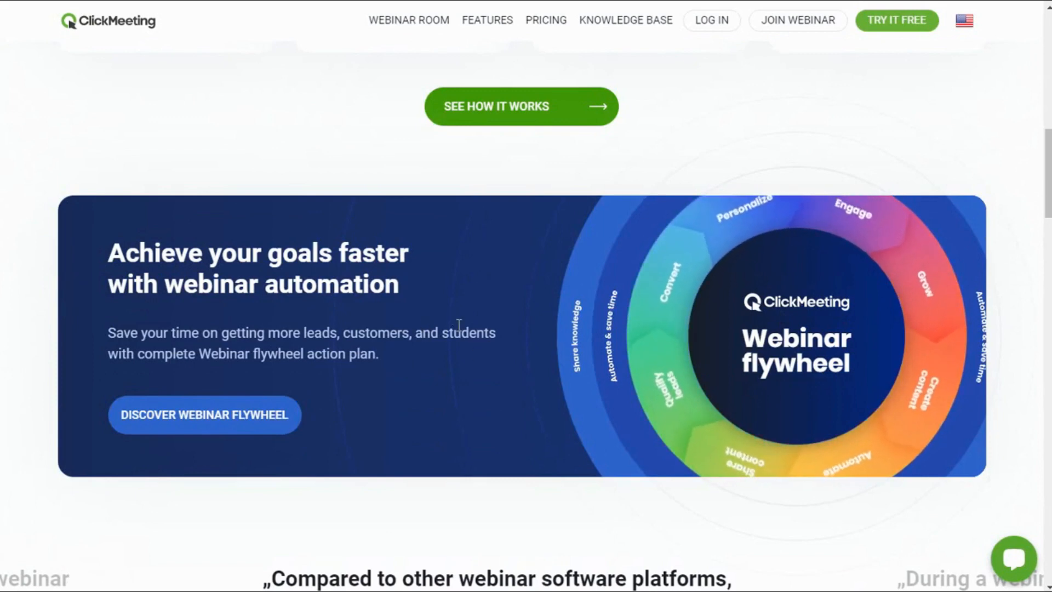
scroll(down, 3)
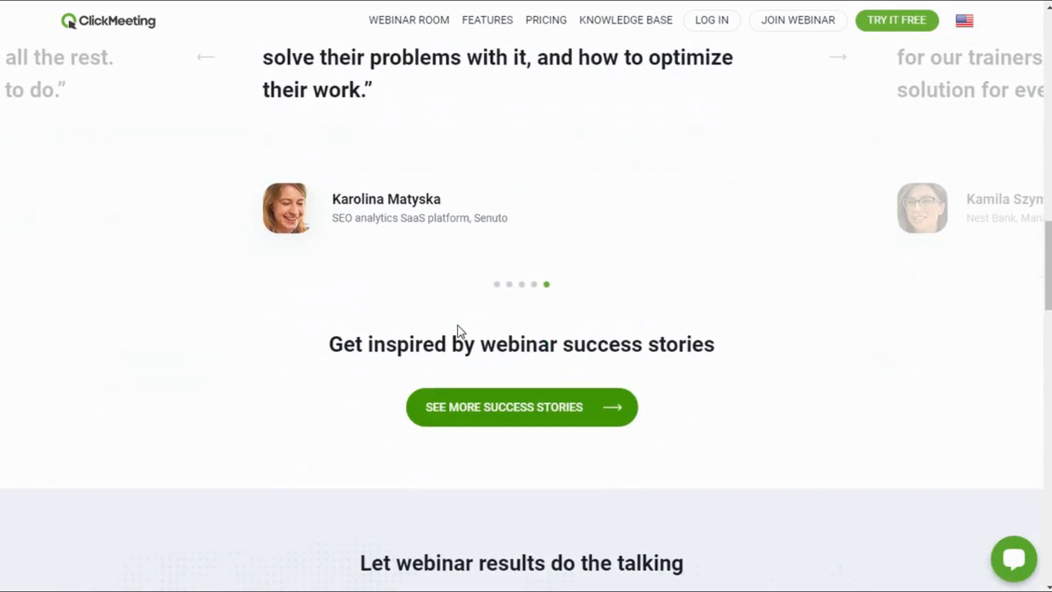
scroll(down, 3)
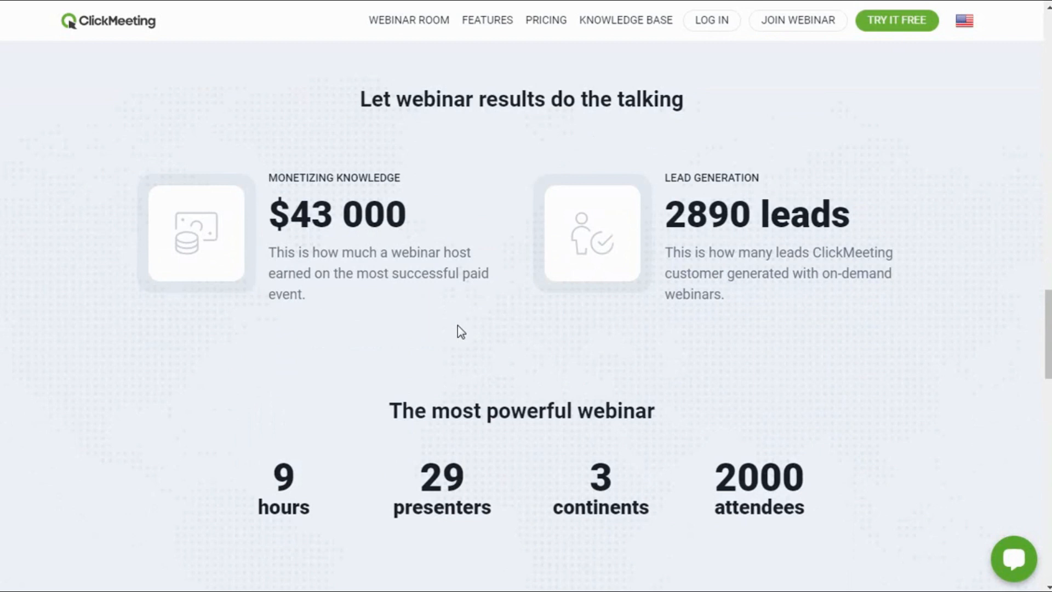
mouse_move(399, 460)
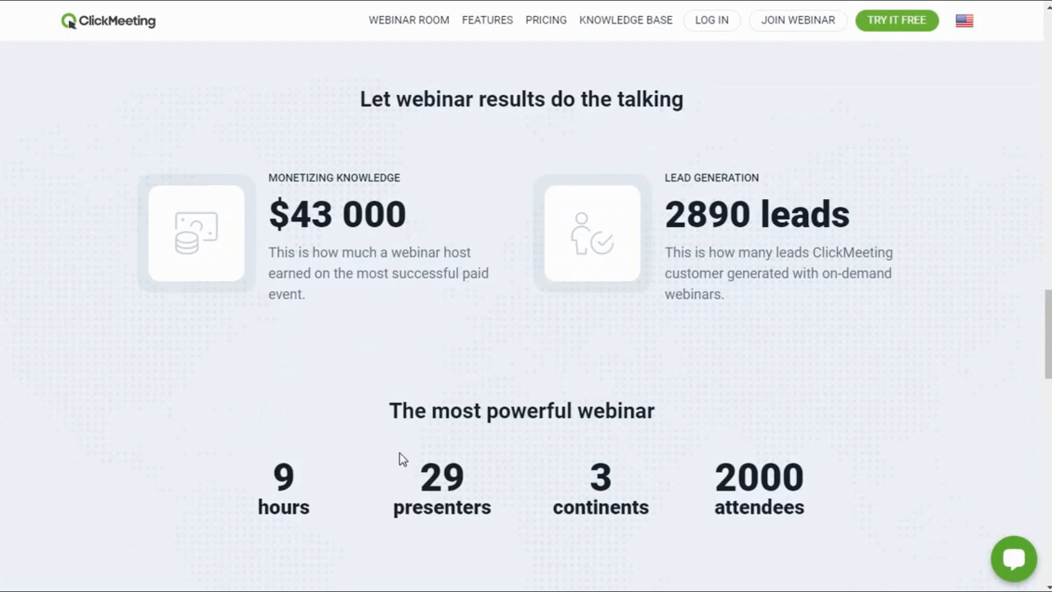
mouse_move(639, 381)
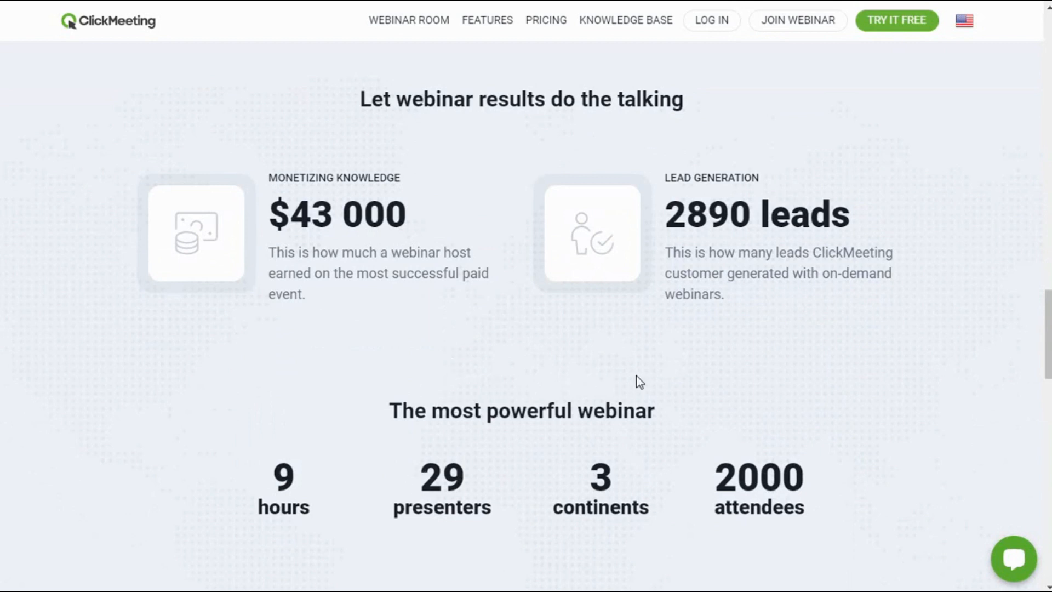
scroll(down, 3)
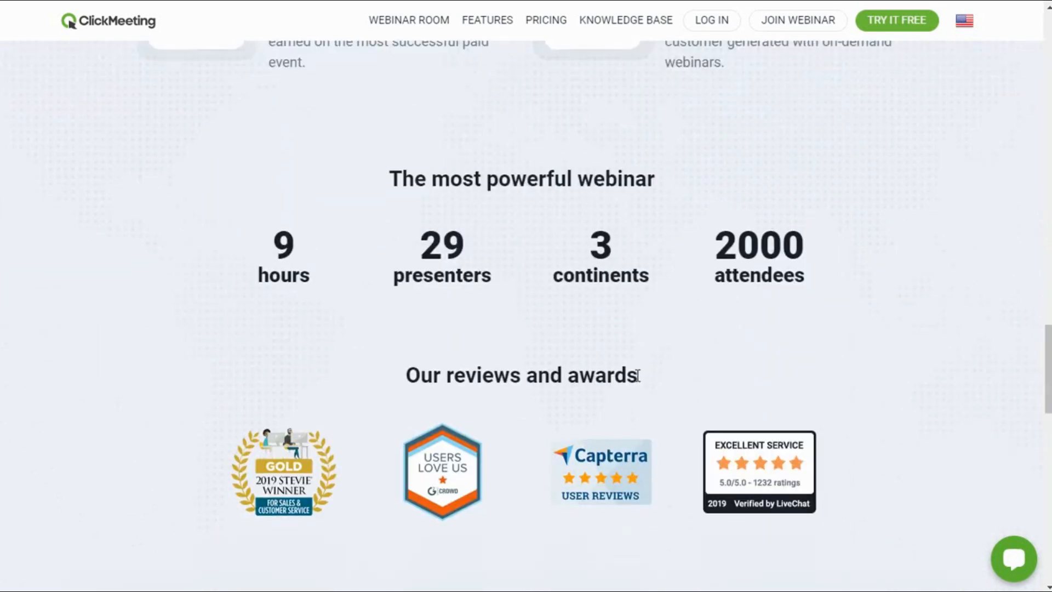
scroll(down, 3)
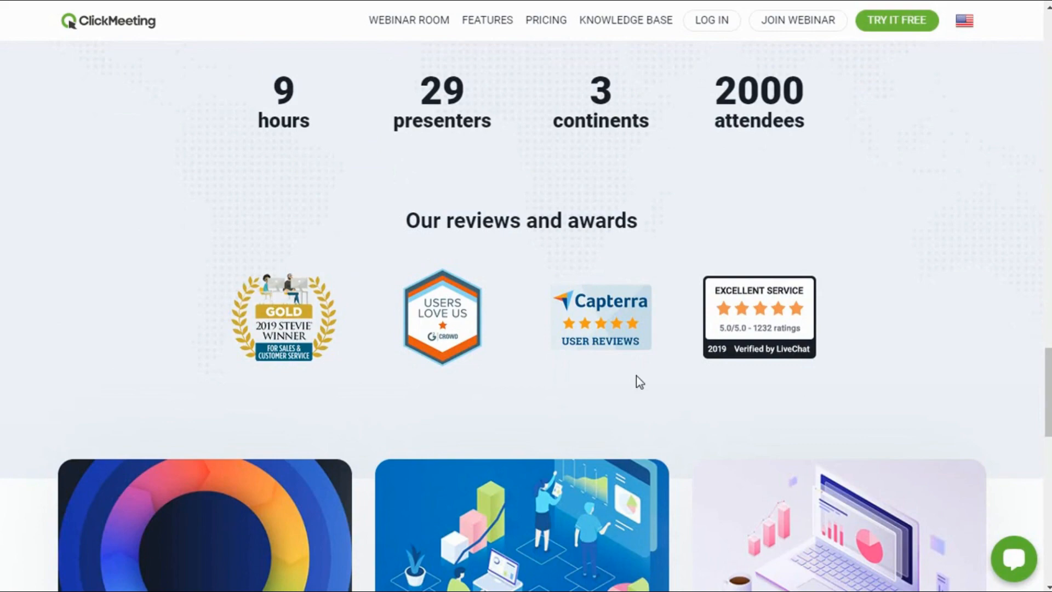
scroll(down, 3)
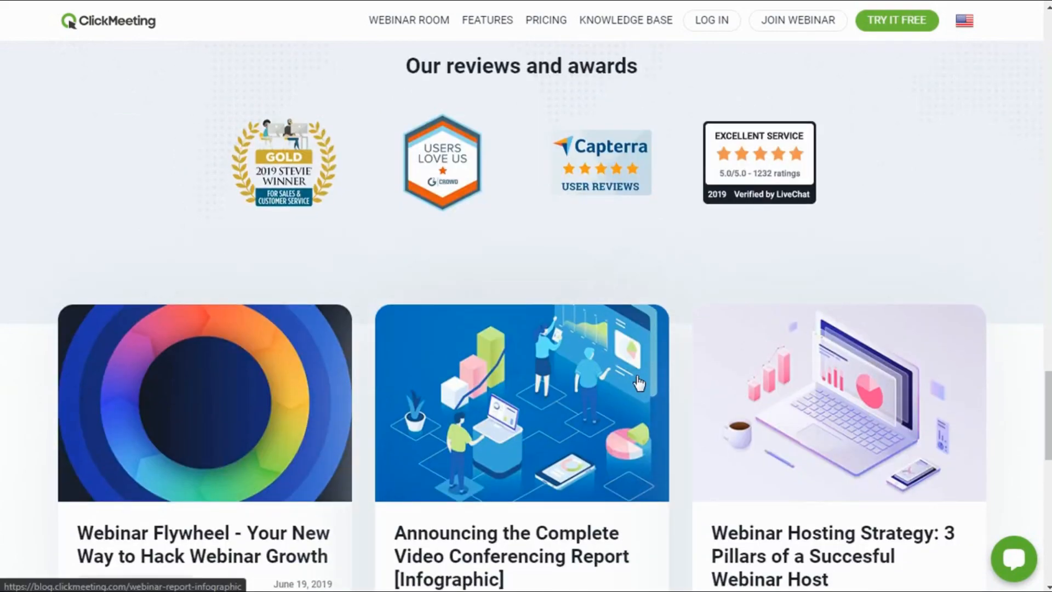
scroll(up, 3)
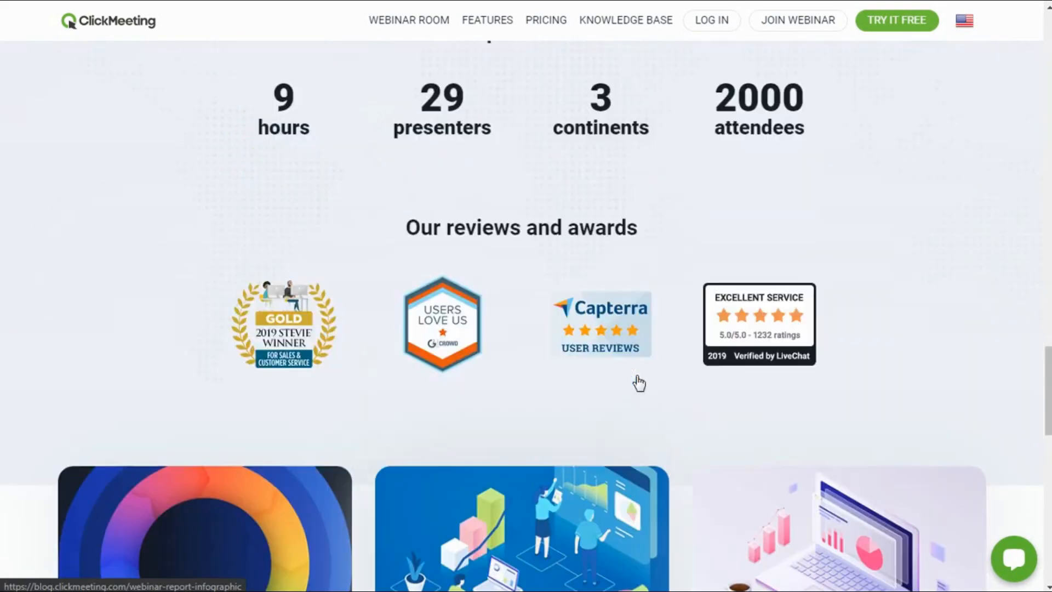
scroll(up, 3)
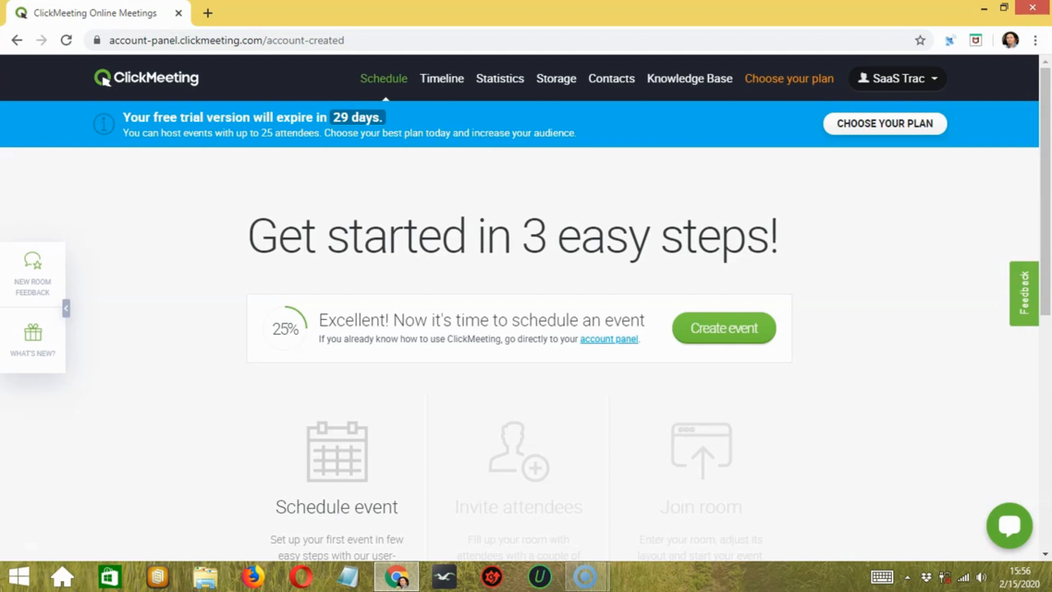
mouse_move(494, 141)
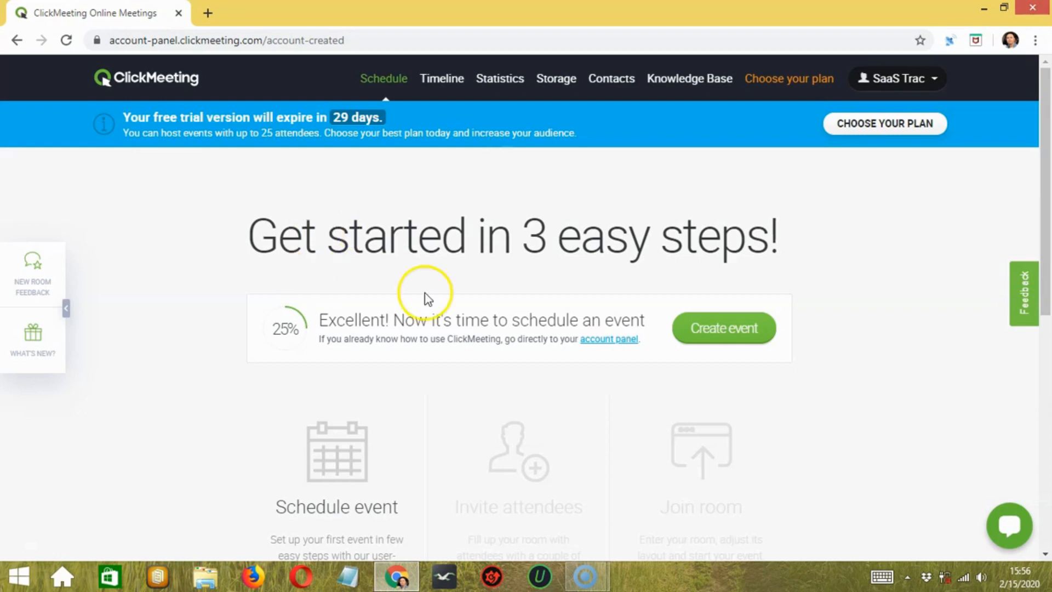
mouse_move(104, 301)
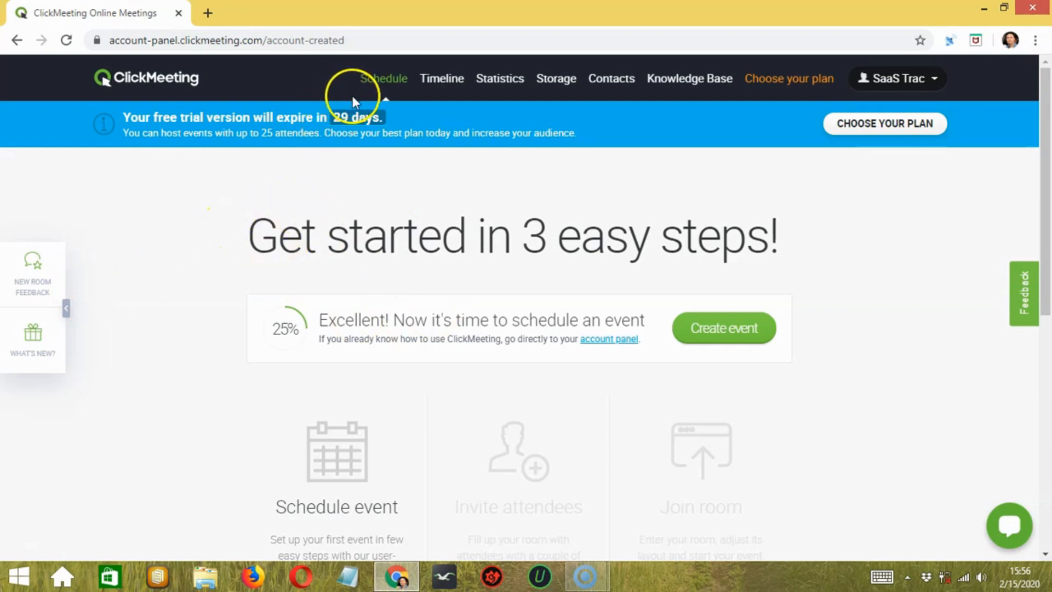
mouse_move(367, 134)
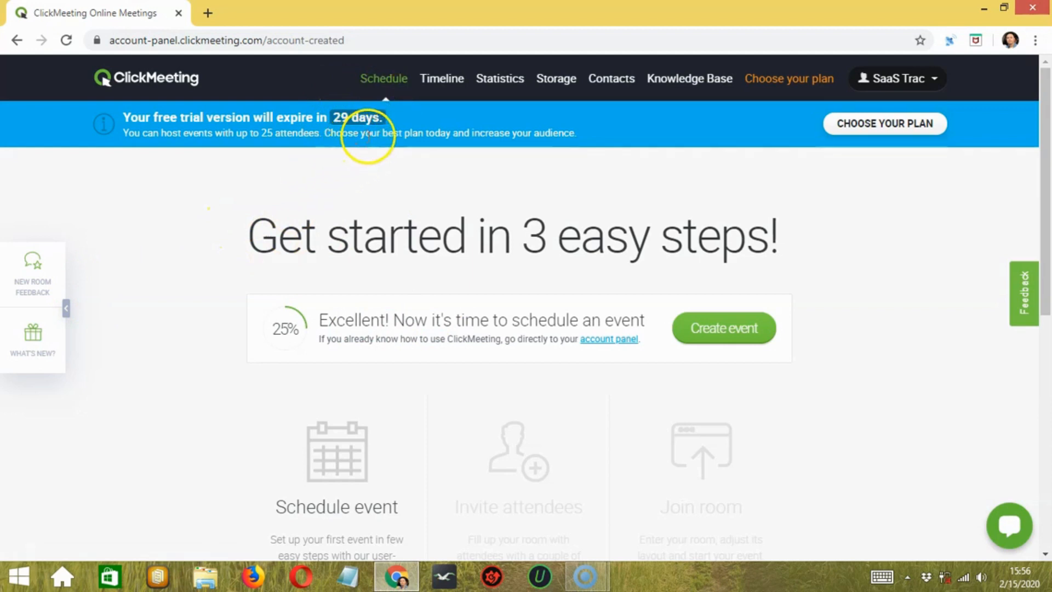
mouse_move(326, 199)
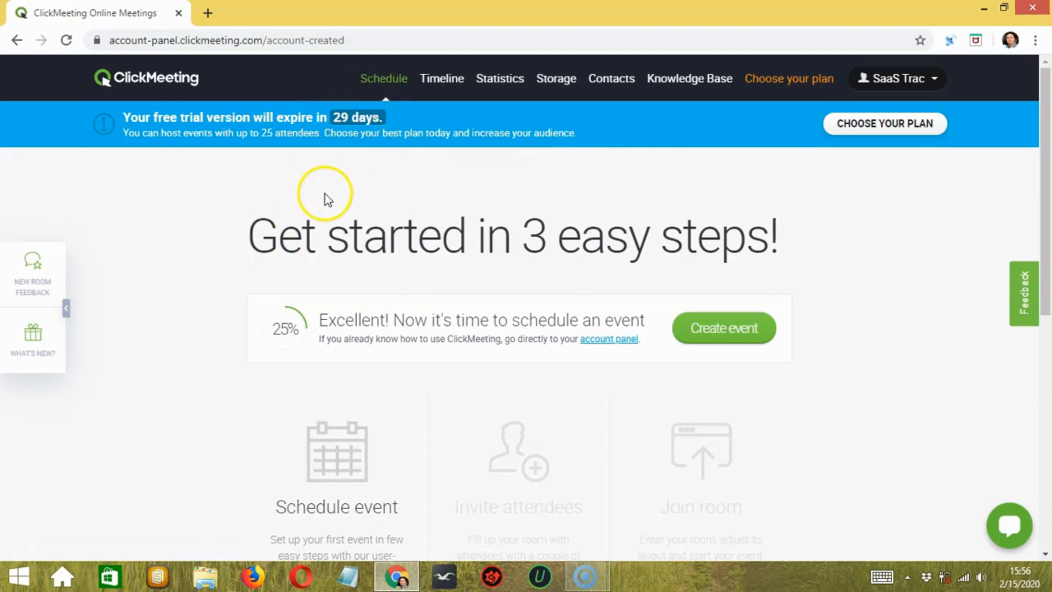
- Briefly enter the schedule-new-event form from the Schedule menu, then leave it with setup still at 25%
click(383, 79)
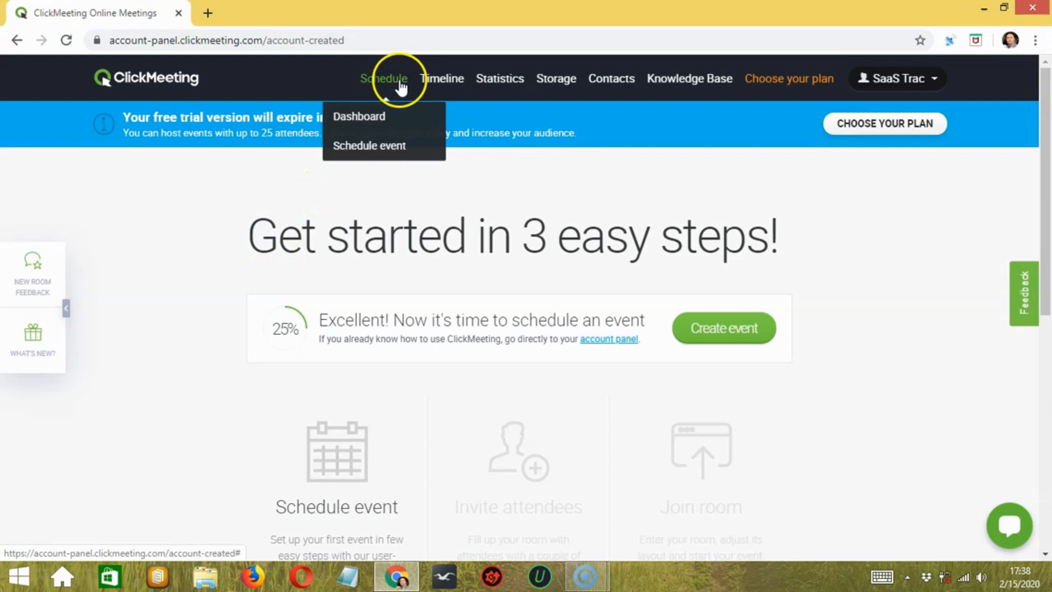
click(360, 116)
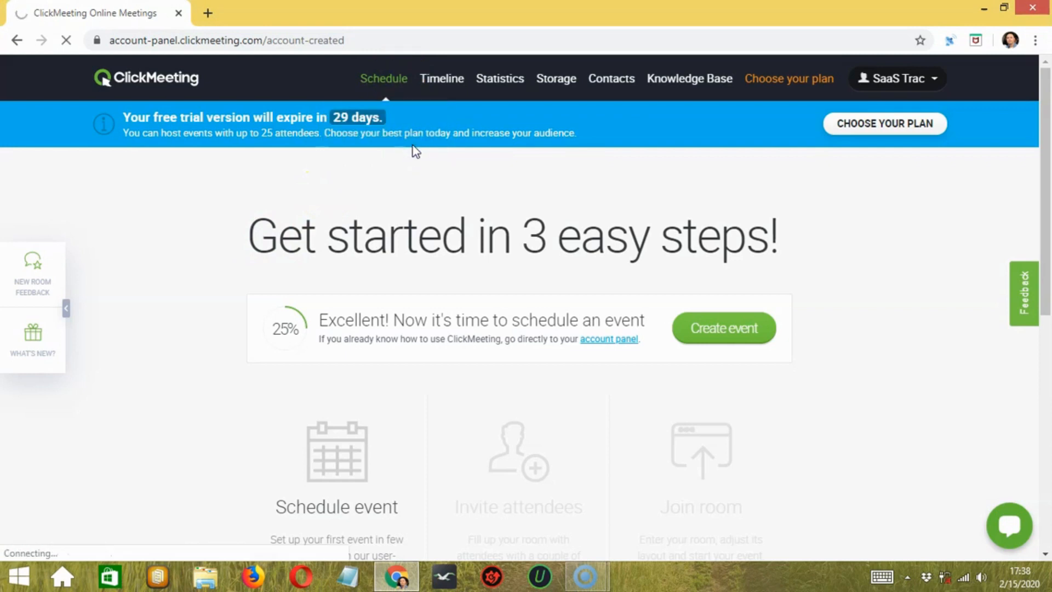
click(723, 328)
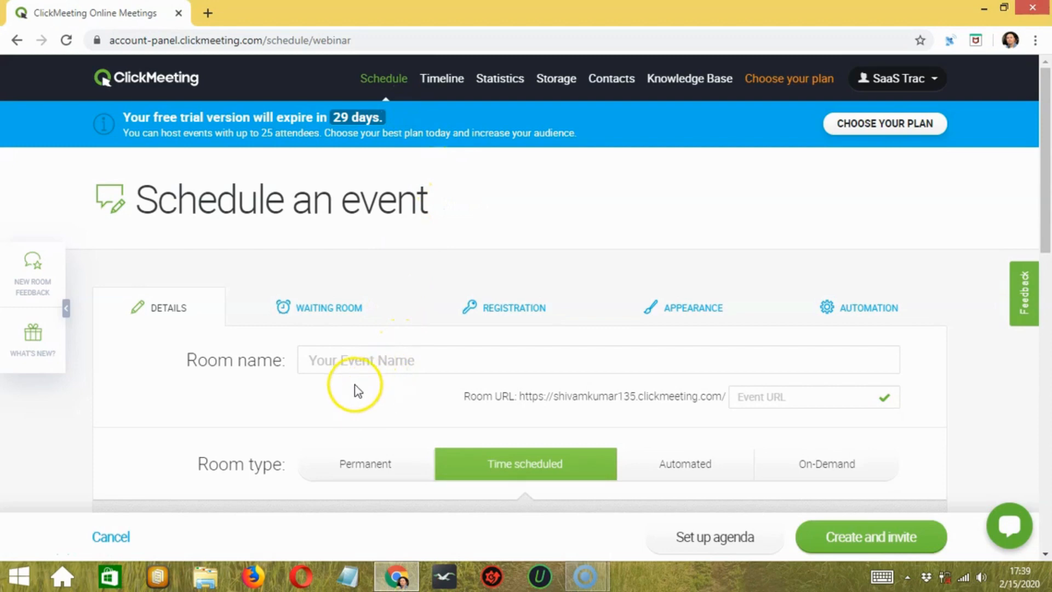
scroll(down, 3)
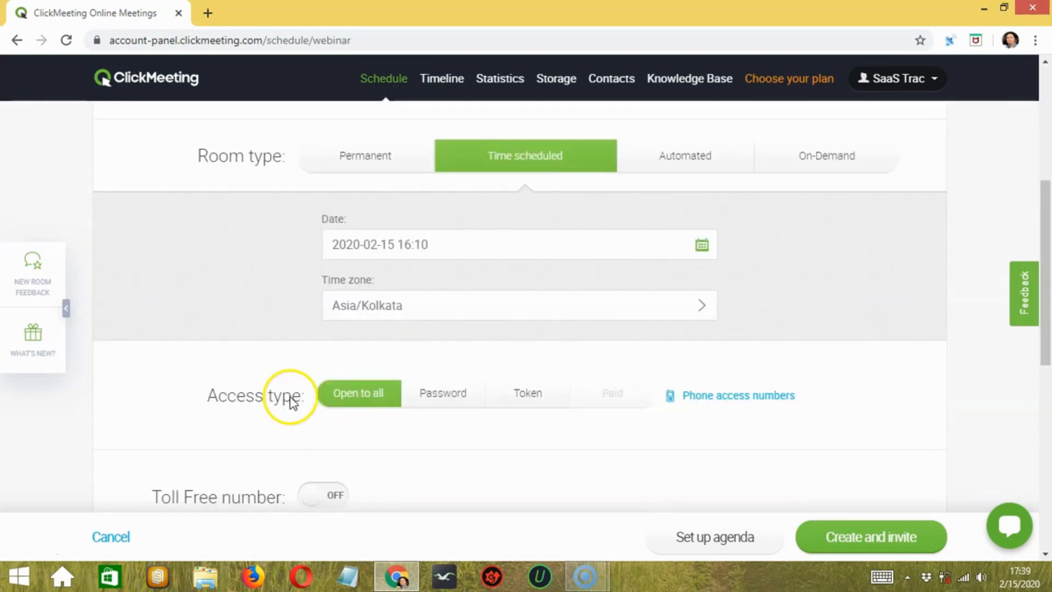
click(384, 78)
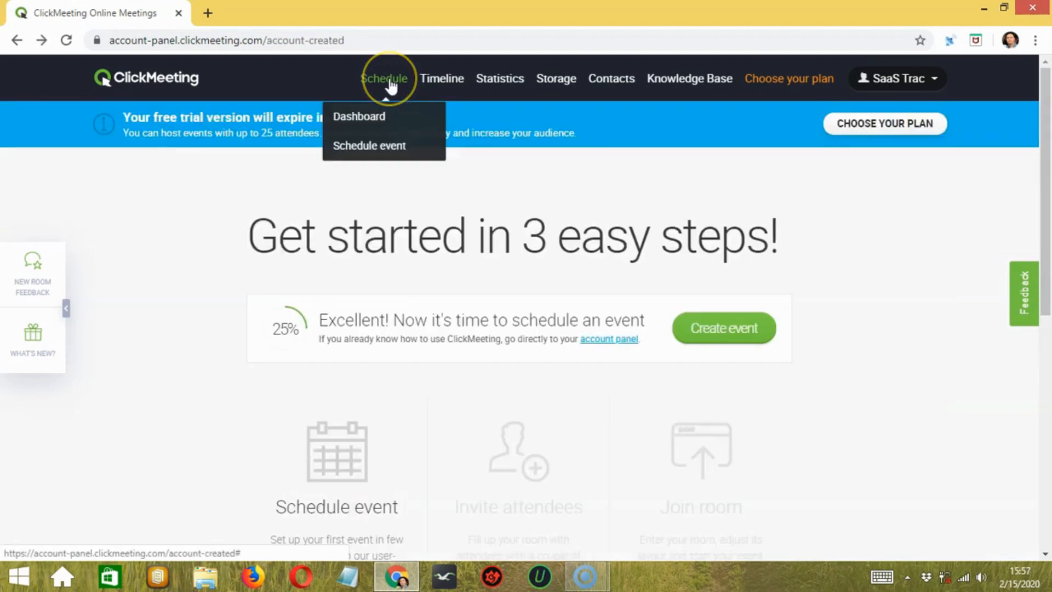
click(442, 79)
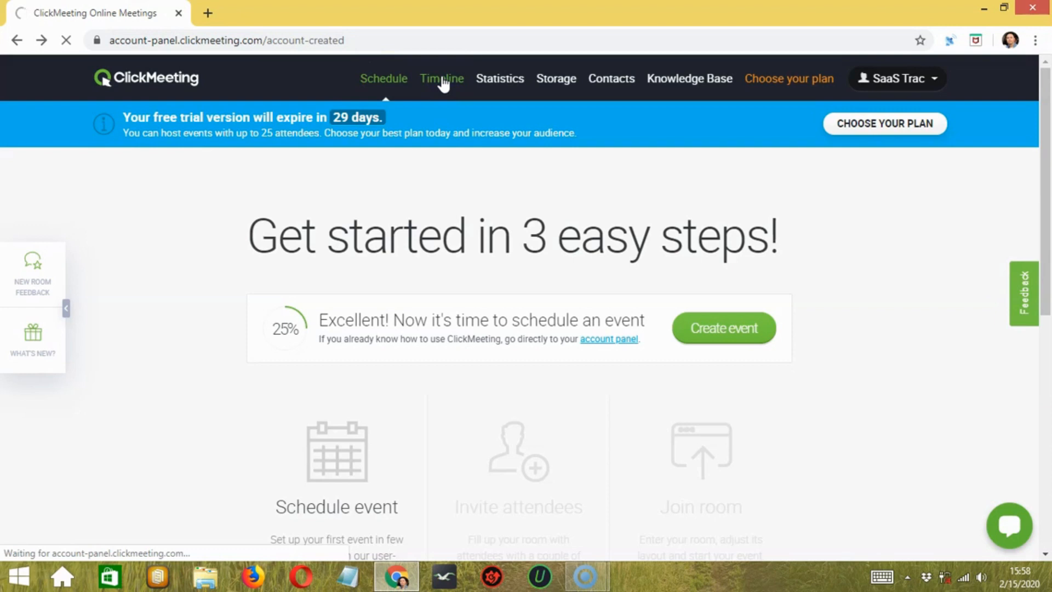
- Show the Timeline page, which reports No data found since no events exist
click(440, 79)
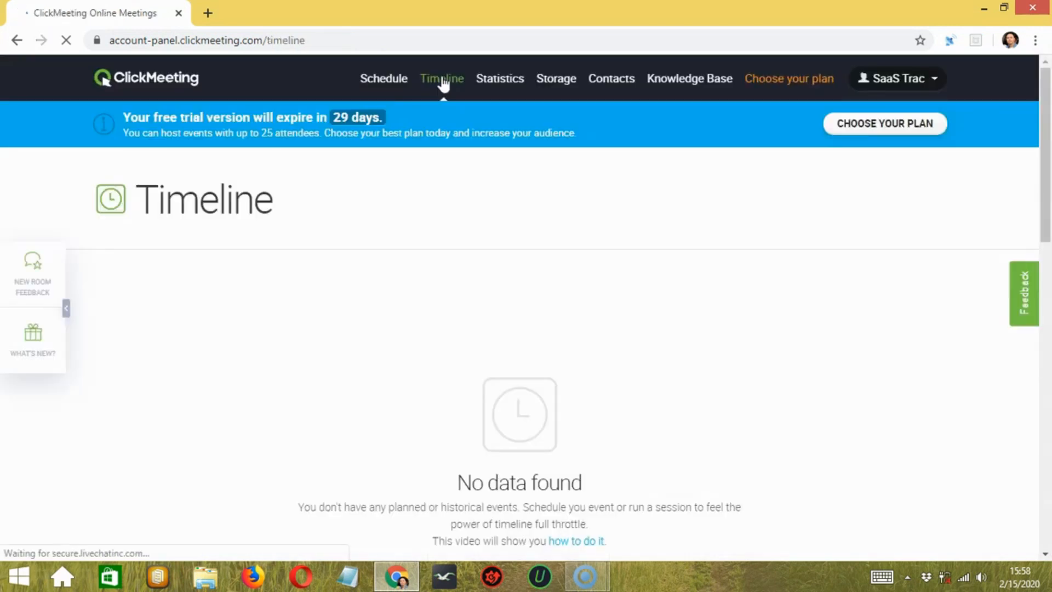
click(442, 79)
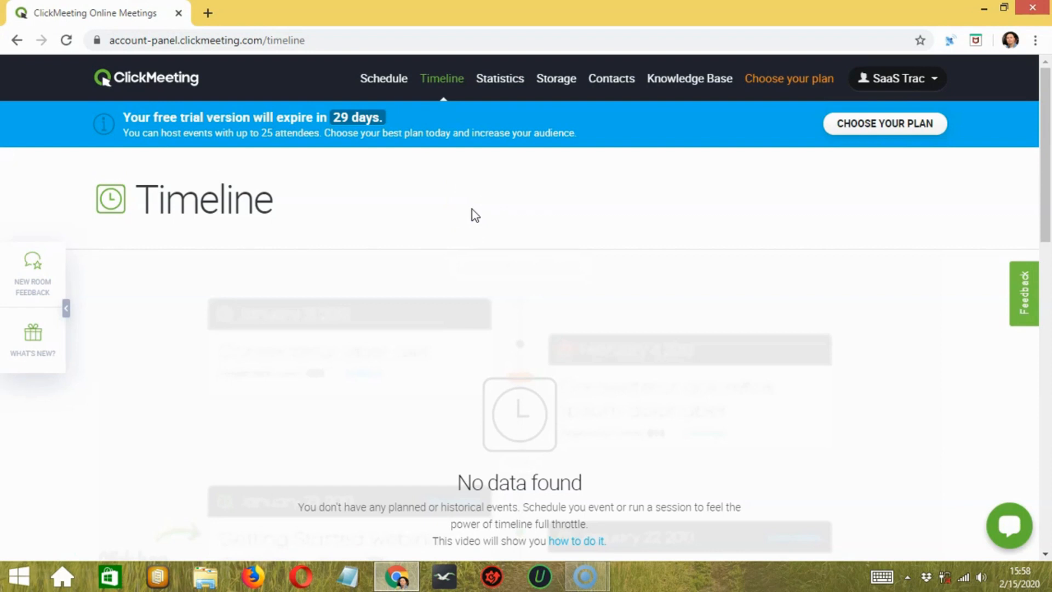
mouse_move(424, 315)
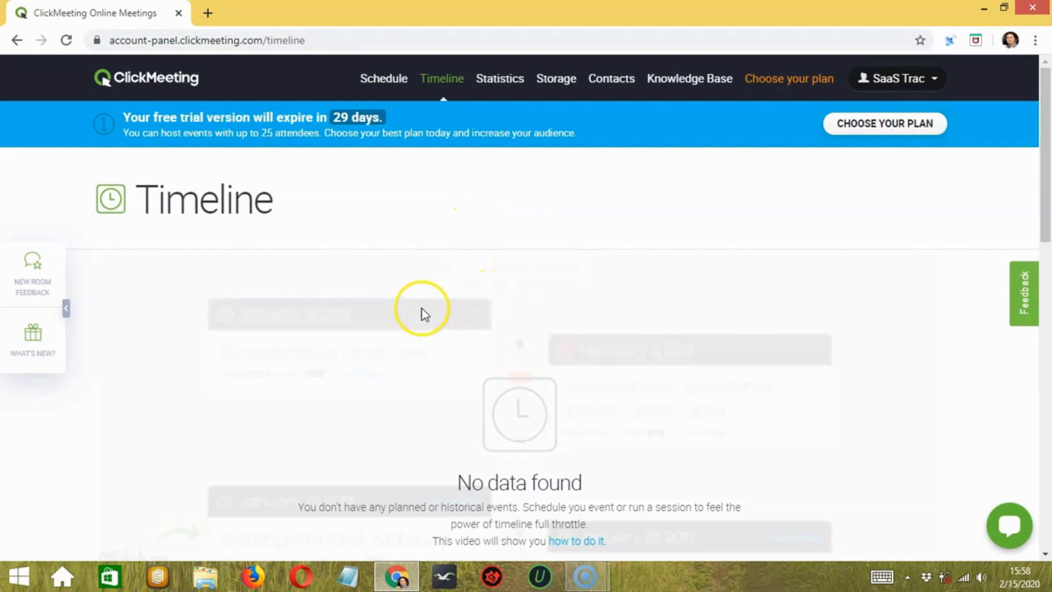
mouse_move(500, 79)
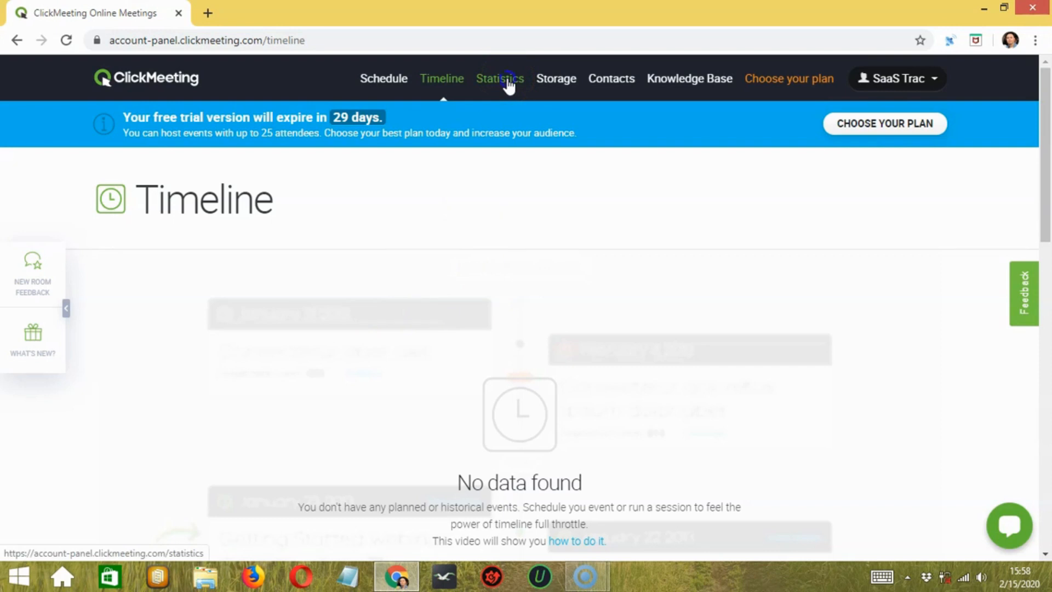
- Show the Statistics page and scroll down to its empty events table
click(500, 78)
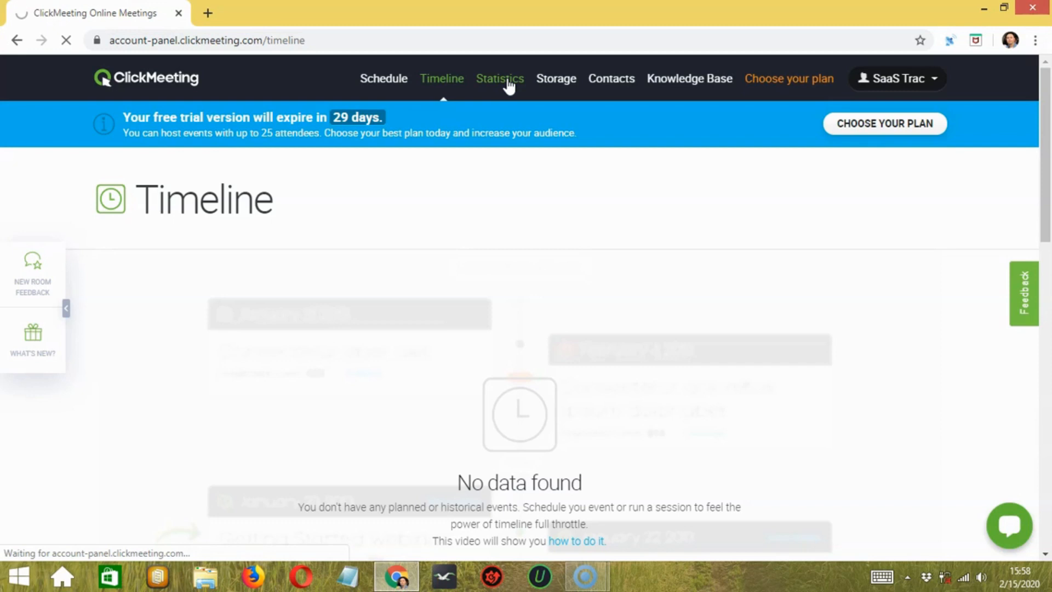
click(499, 79)
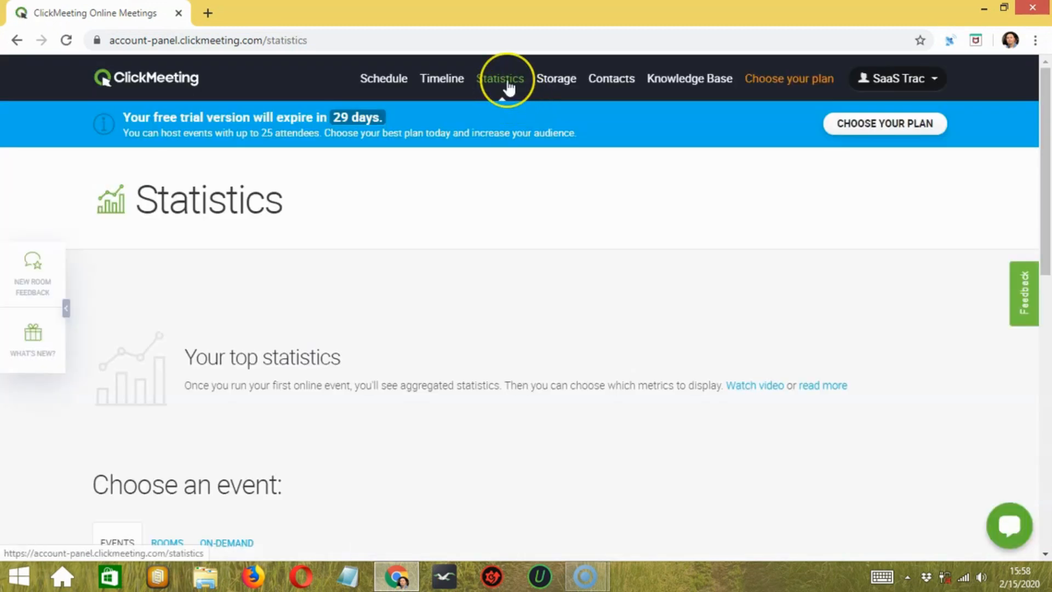
mouse_move(504, 88)
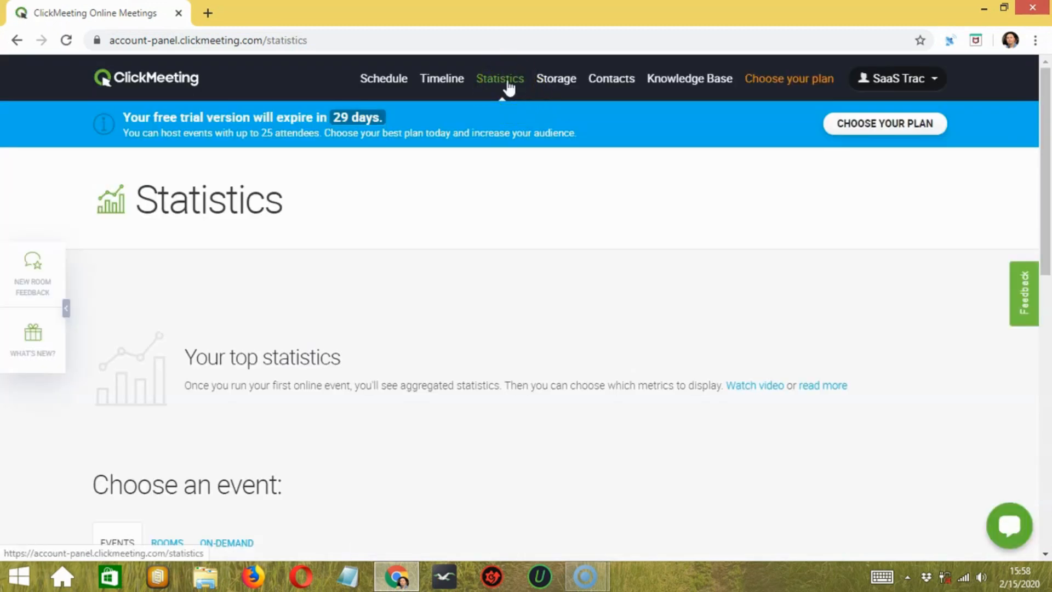
scroll(down, 3)
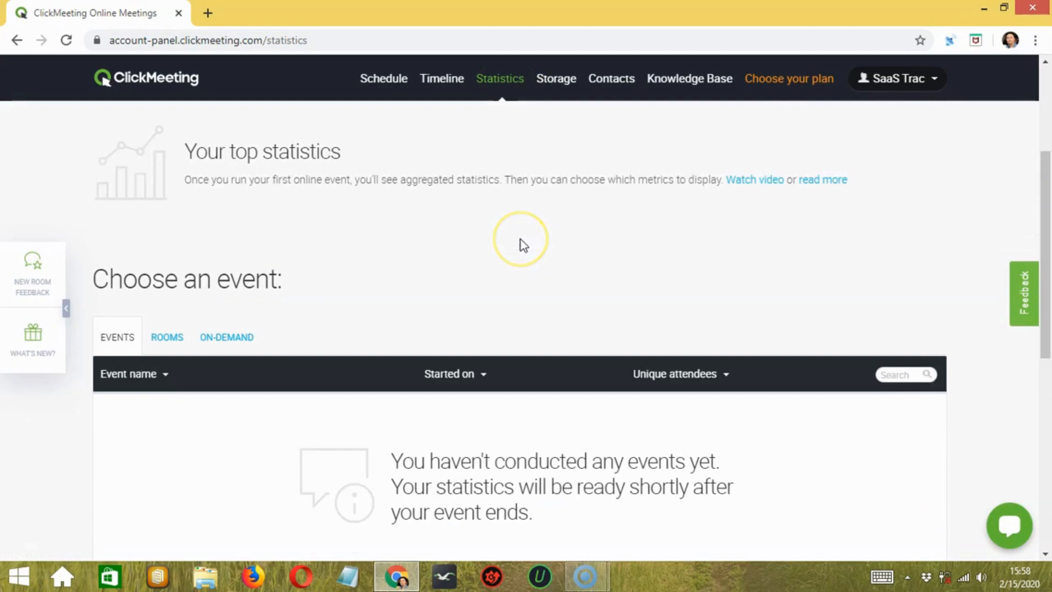
scroll(down, 3)
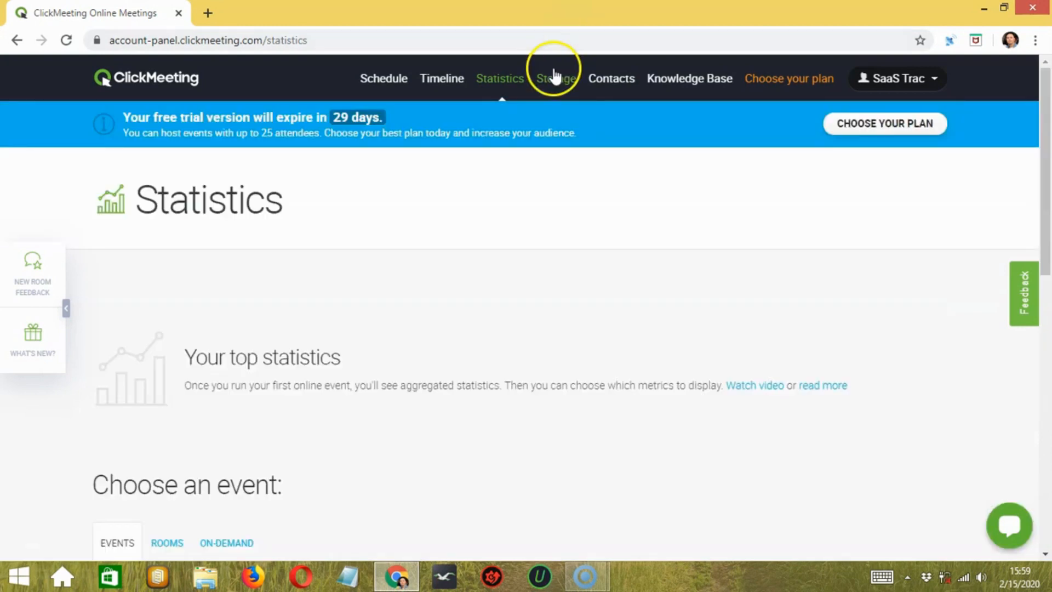
click(556, 79)
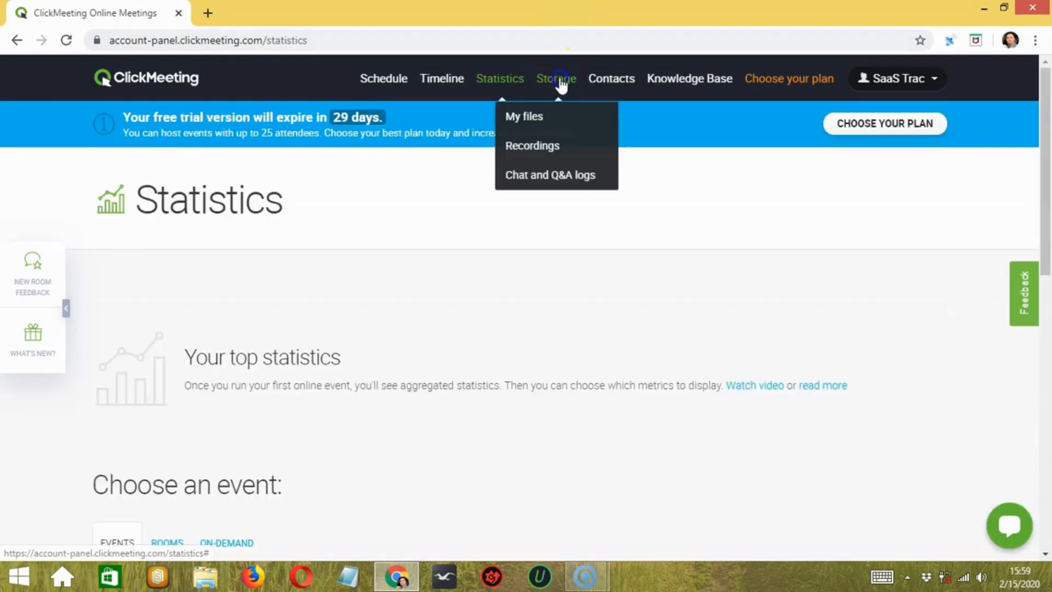
mouse_move(570, 120)
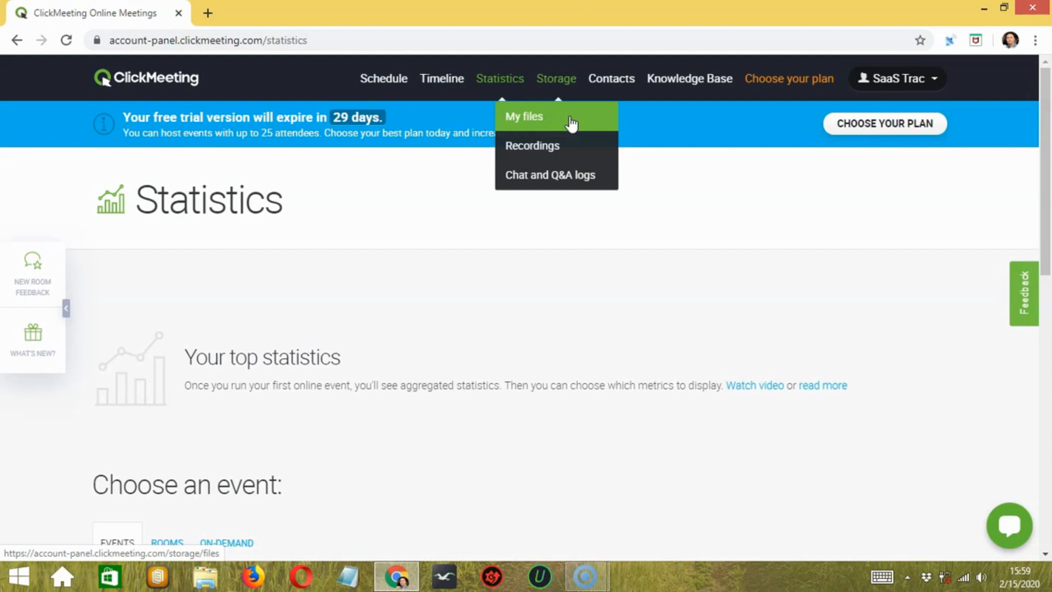
mouse_move(532, 146)
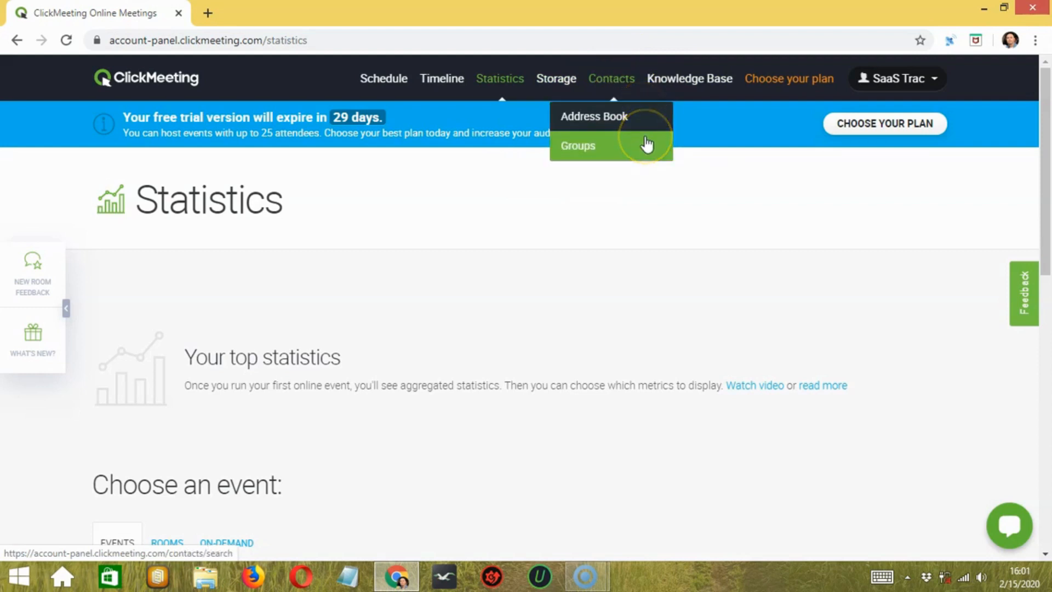
click(593, 116)
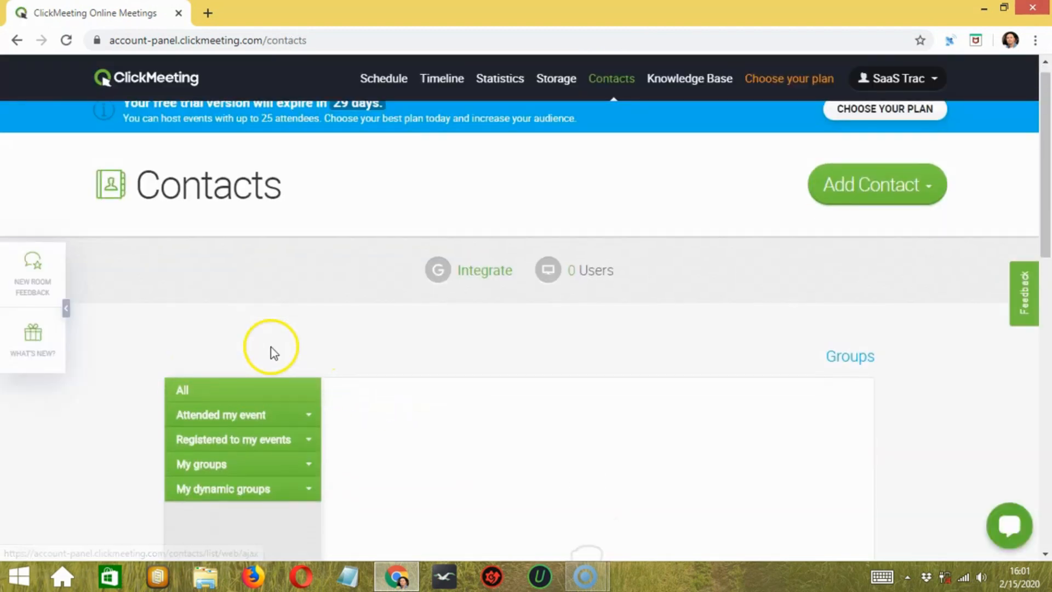
- Scroll the empty Contacts group categories, then launch the Knowledge Base in a new tab
scroll(down, 3)
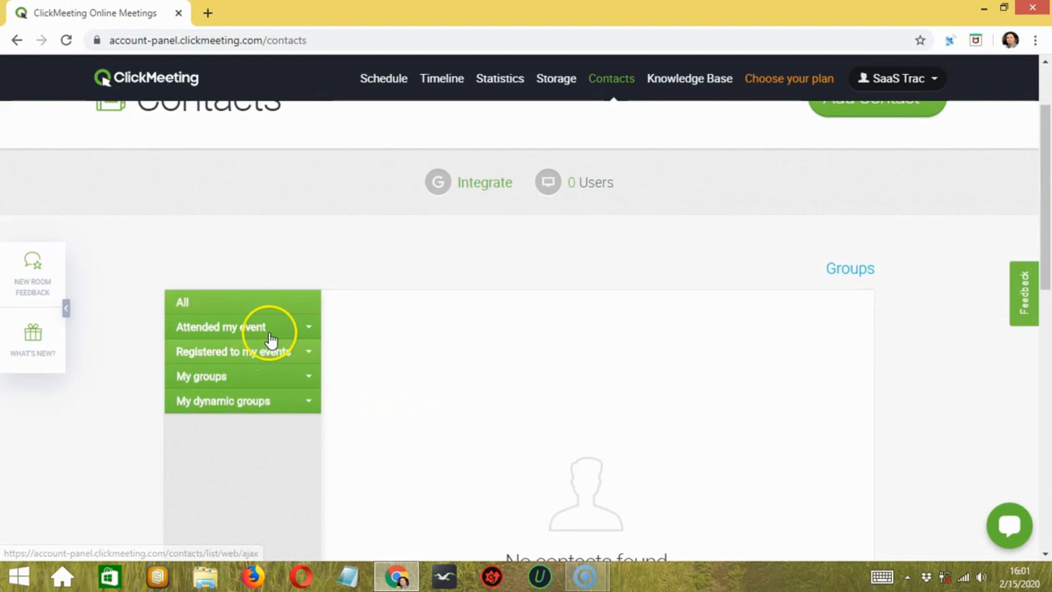
mouse_move(287, 354)
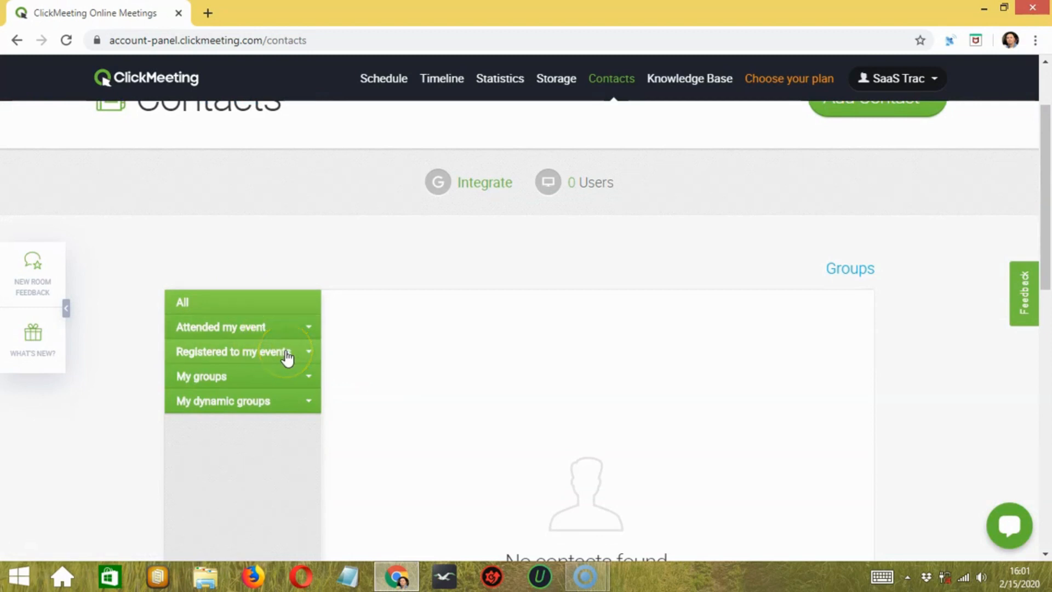
mouse_move(283, 376)
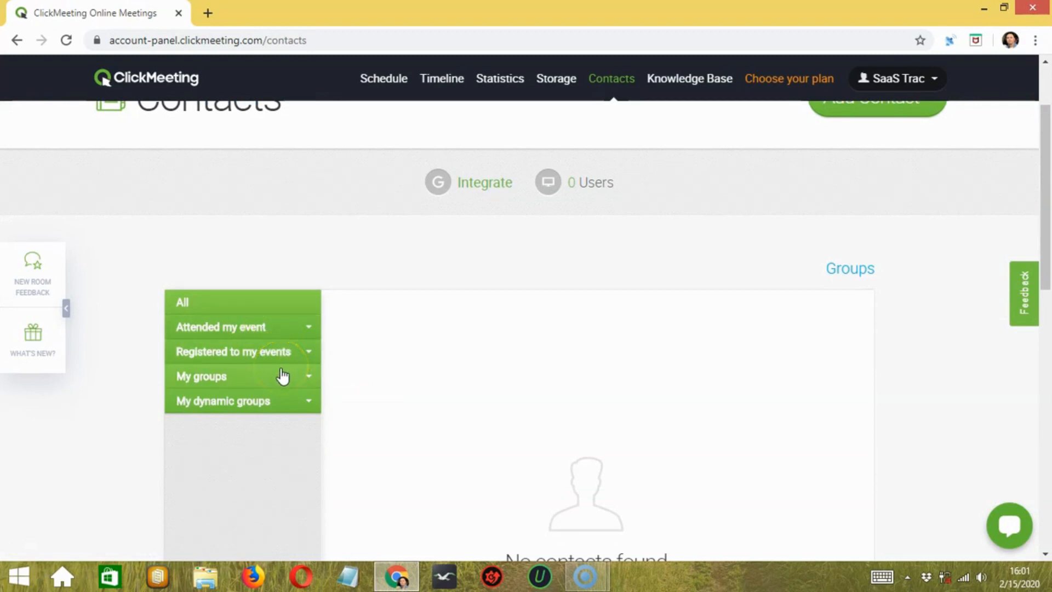
mouse_move(290, 404)
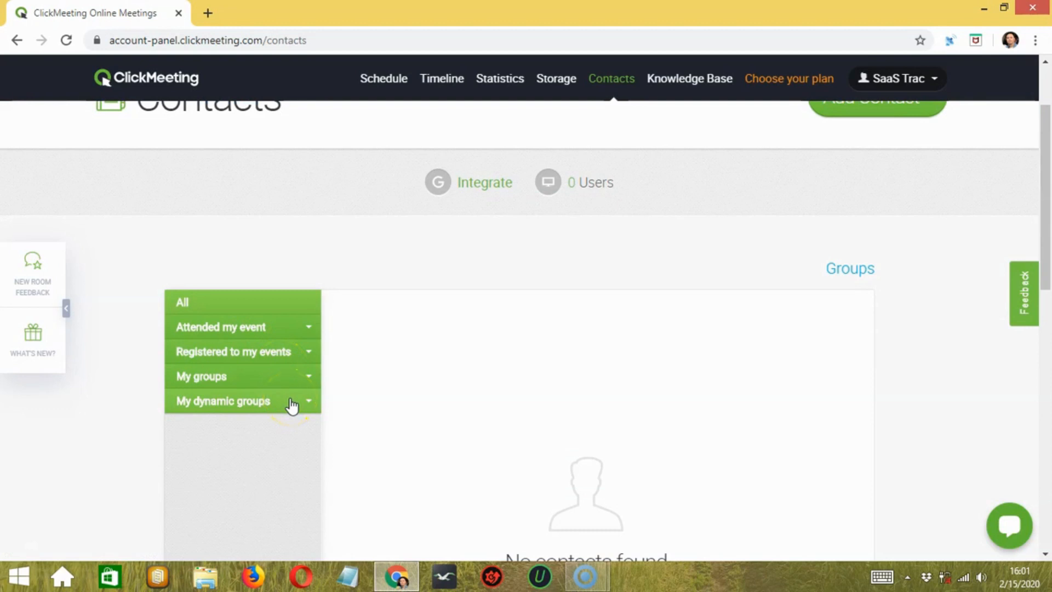
scroll(up, 3)
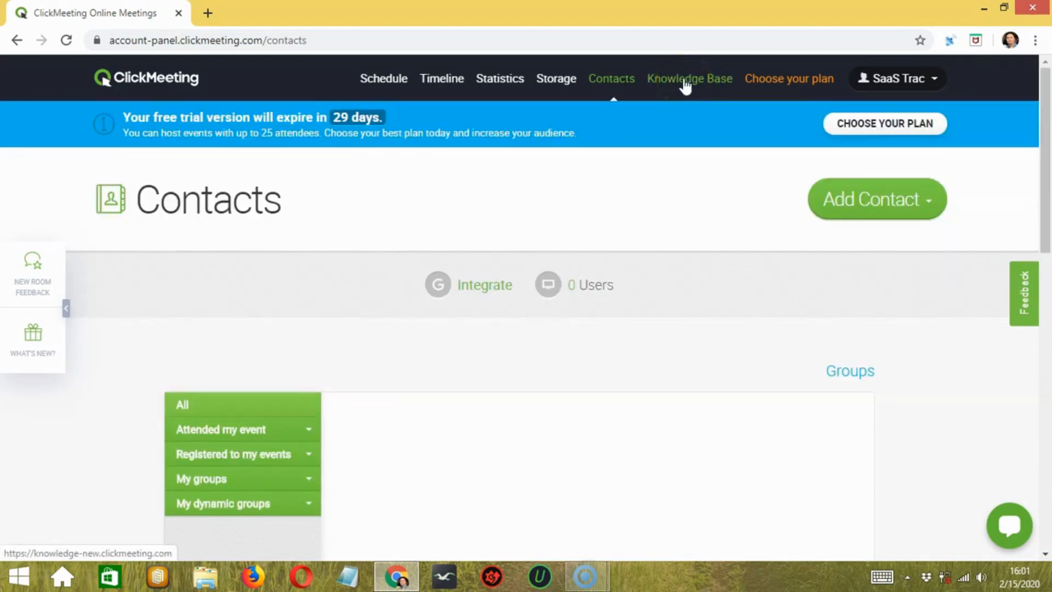
click(690, 79)
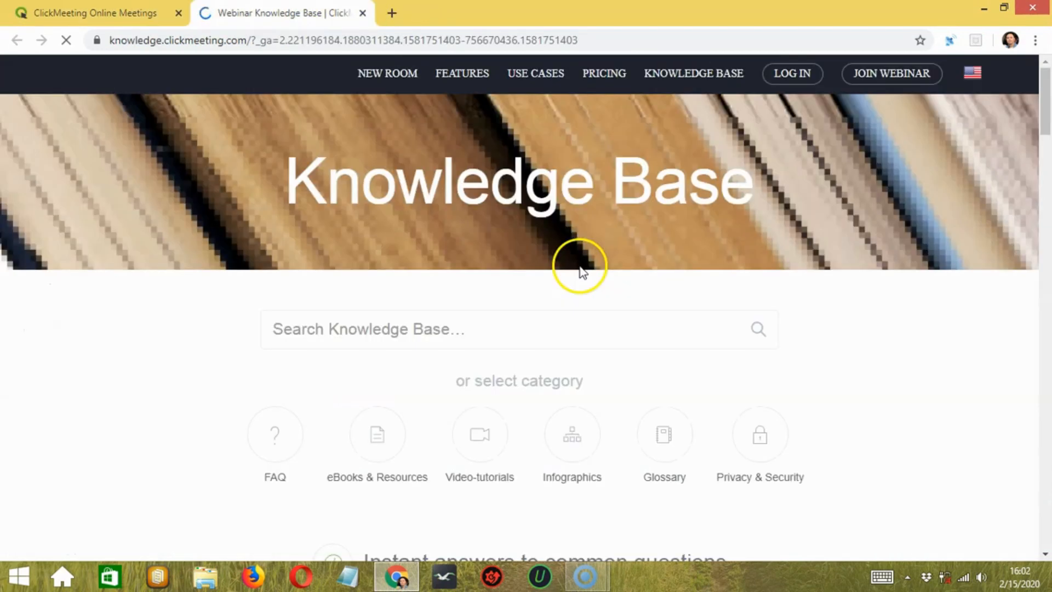
- Scroll the Knowledge Base tab down to its list of common questions
scroll(down, 3)
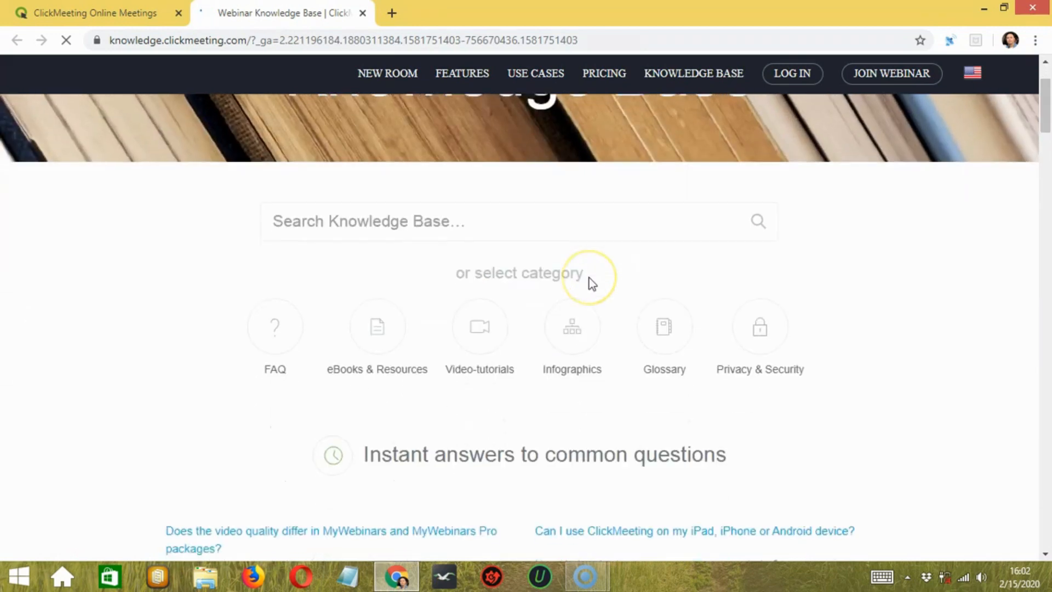
scroll(down, 3)
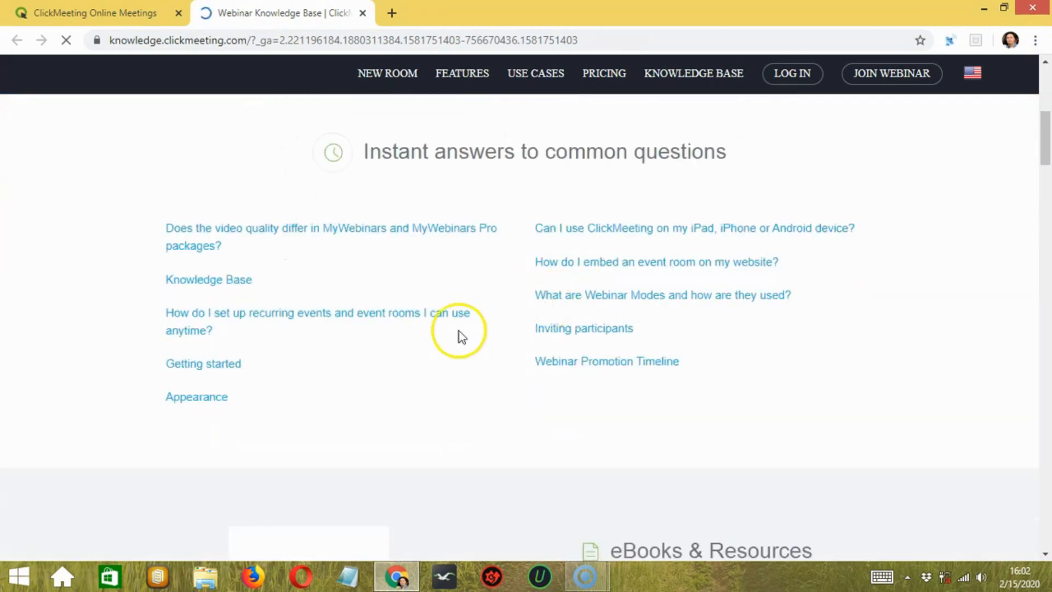
scroll(down, 3)
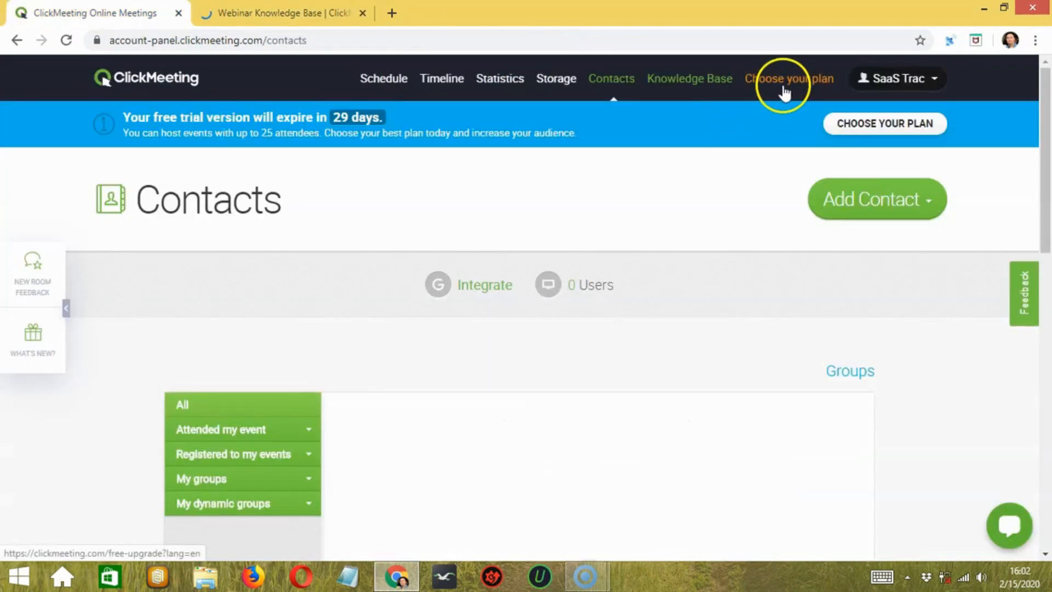
click(788, 79)
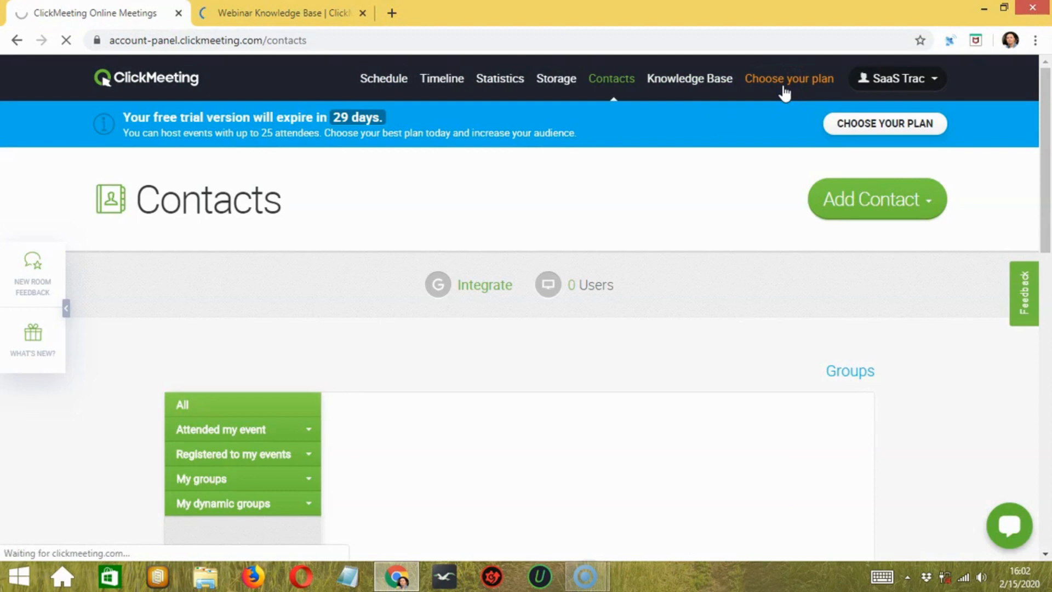
click(790, 79)
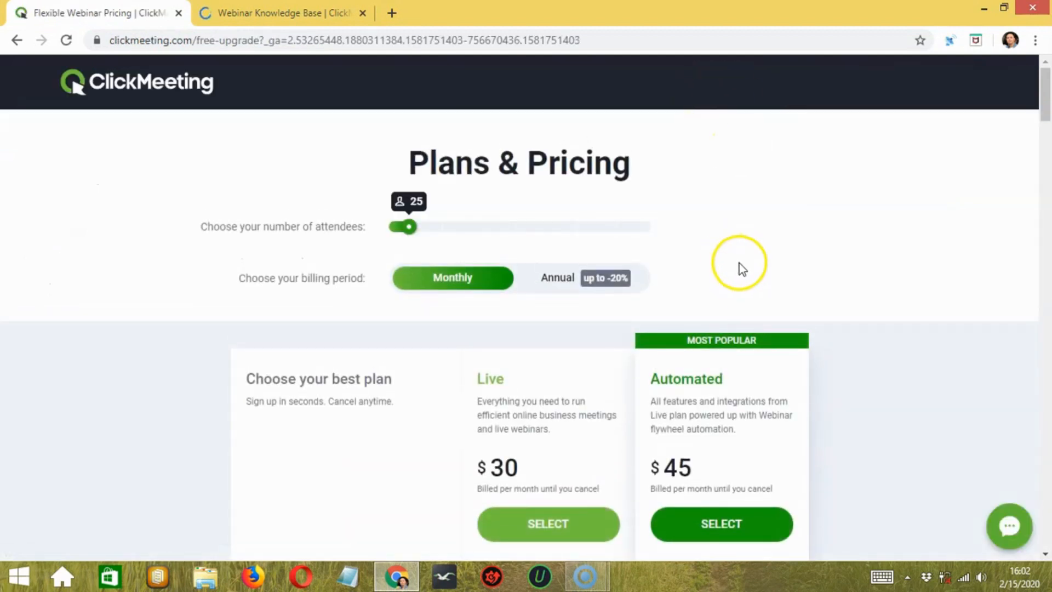
mouse_move(731, 312)
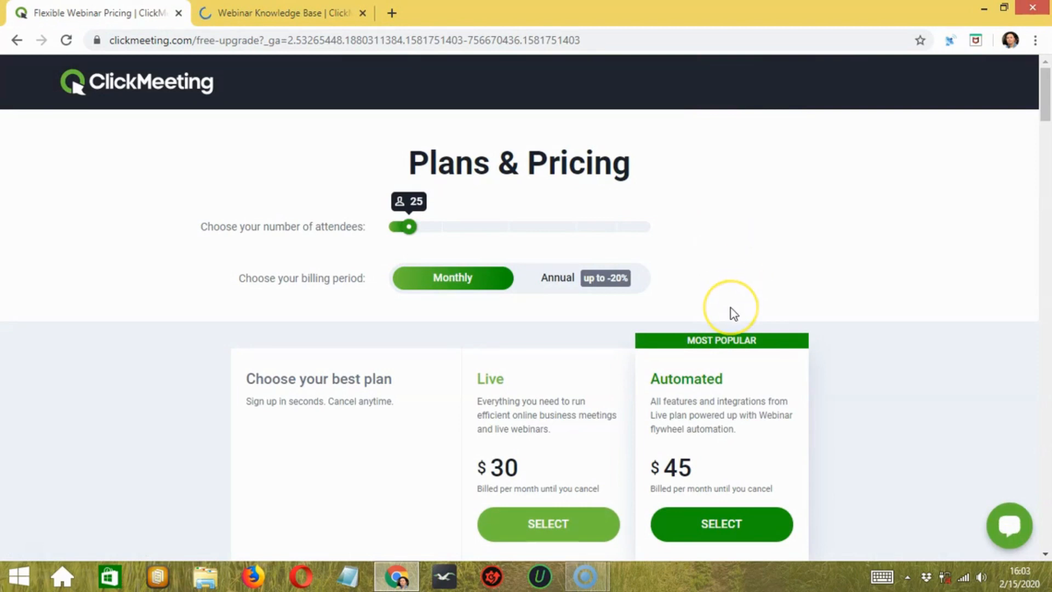
mouse_move(731, 313)
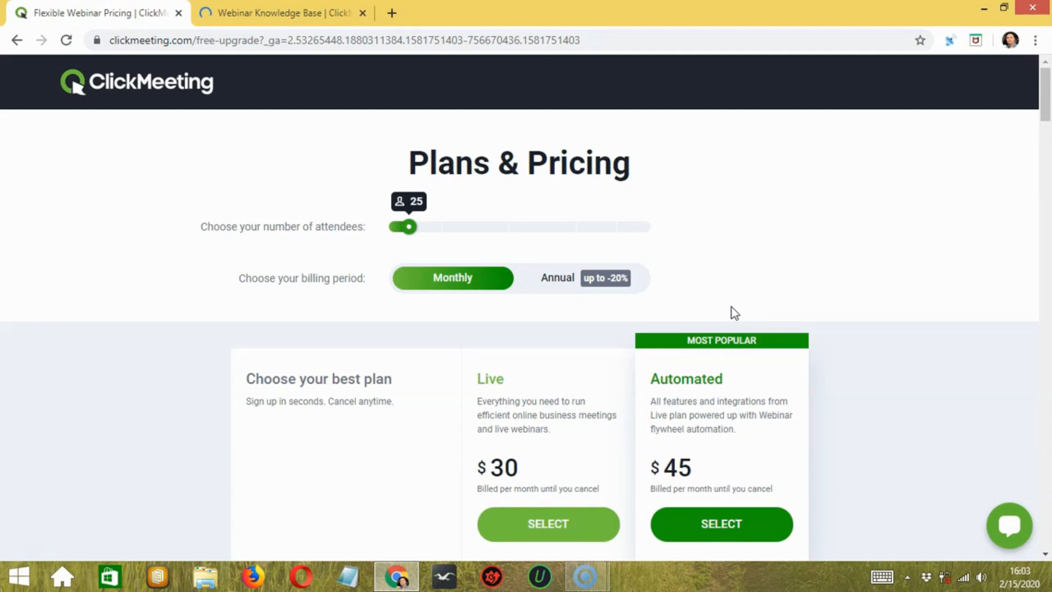
mouse_move(333, 226)
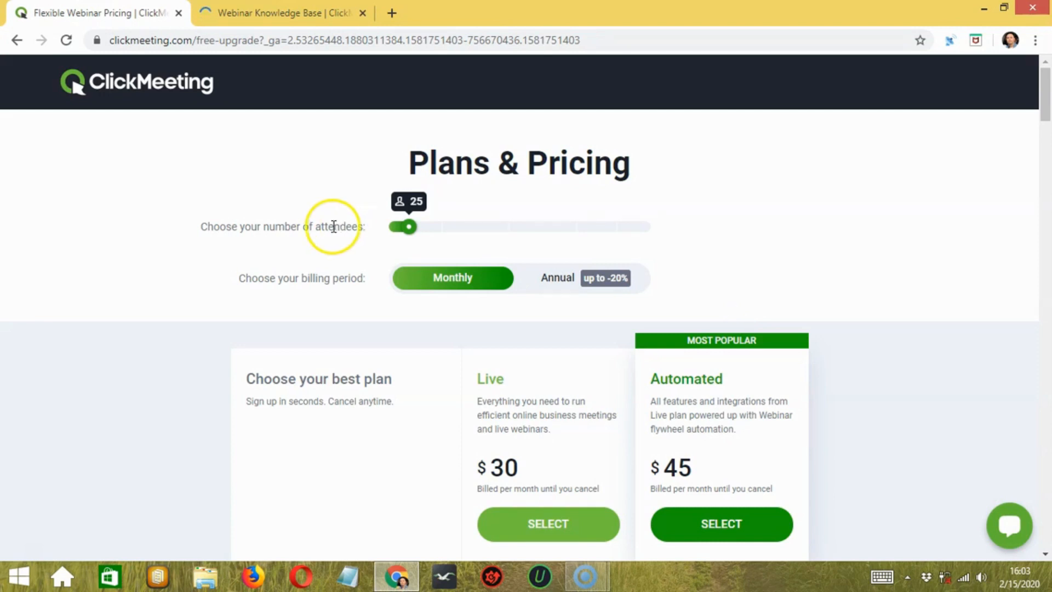
mouse_move(366, 230)
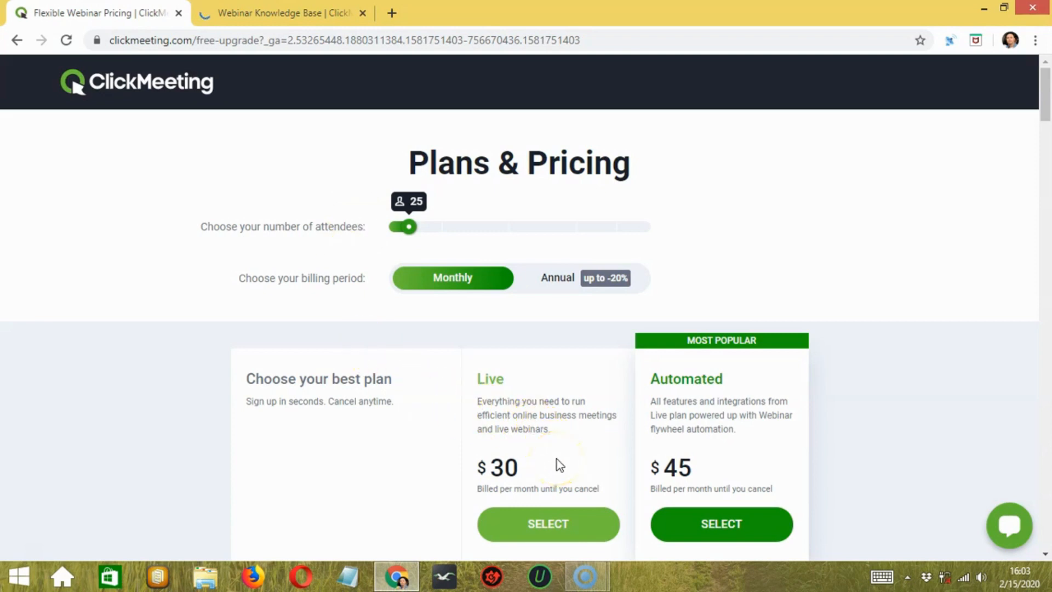
mouse_move(367, 294)
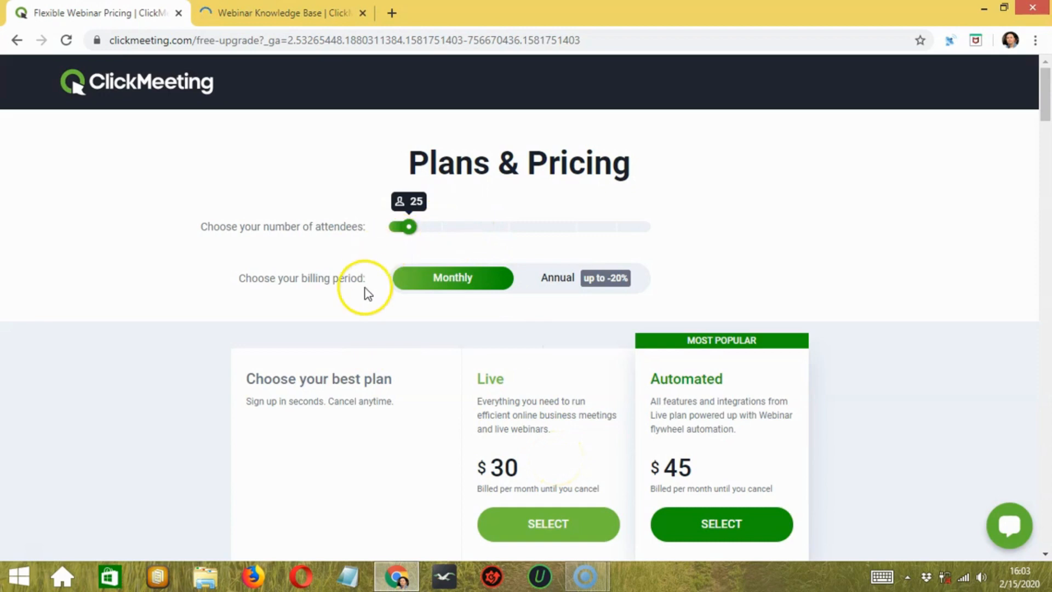
drag(409, 227, 428, 227)
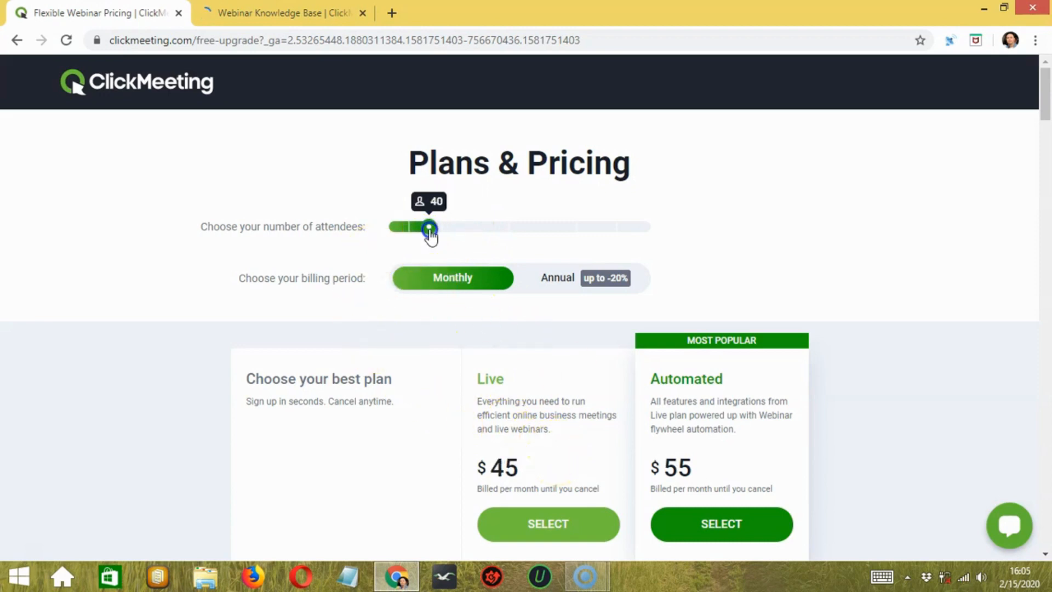
- Set the attendees slider to 100 and review the plan feature comparison table below
drag(429, 228, 442, 228)
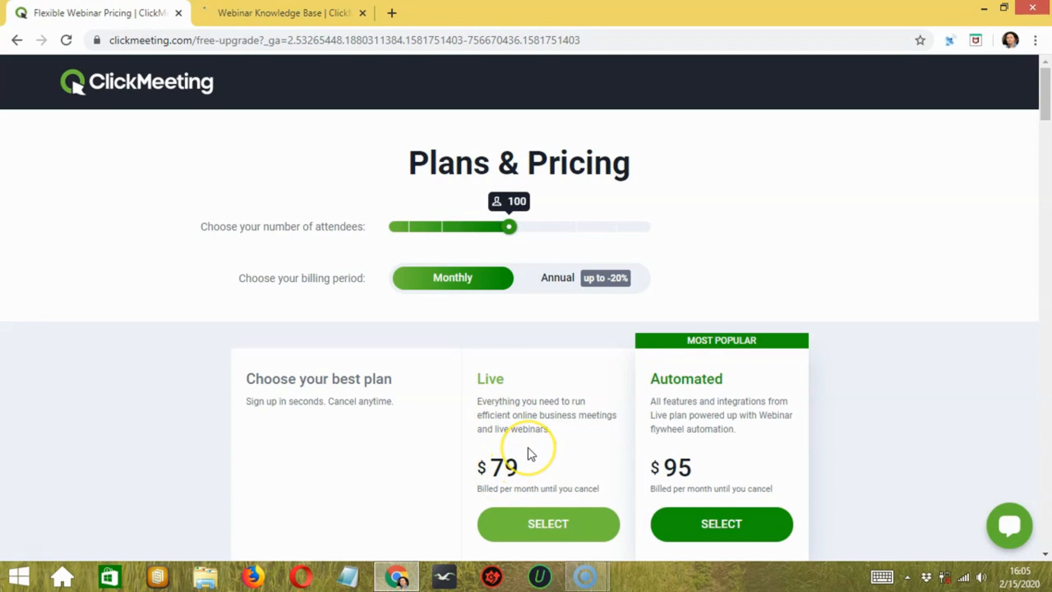
mouse_move(475, 336)
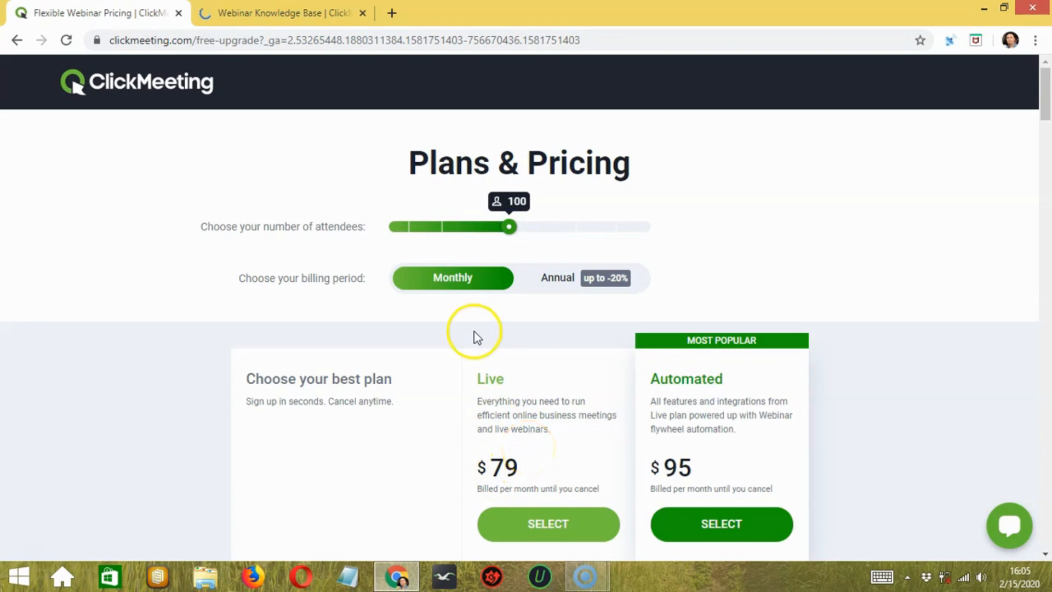
mouse_move(510, 228)
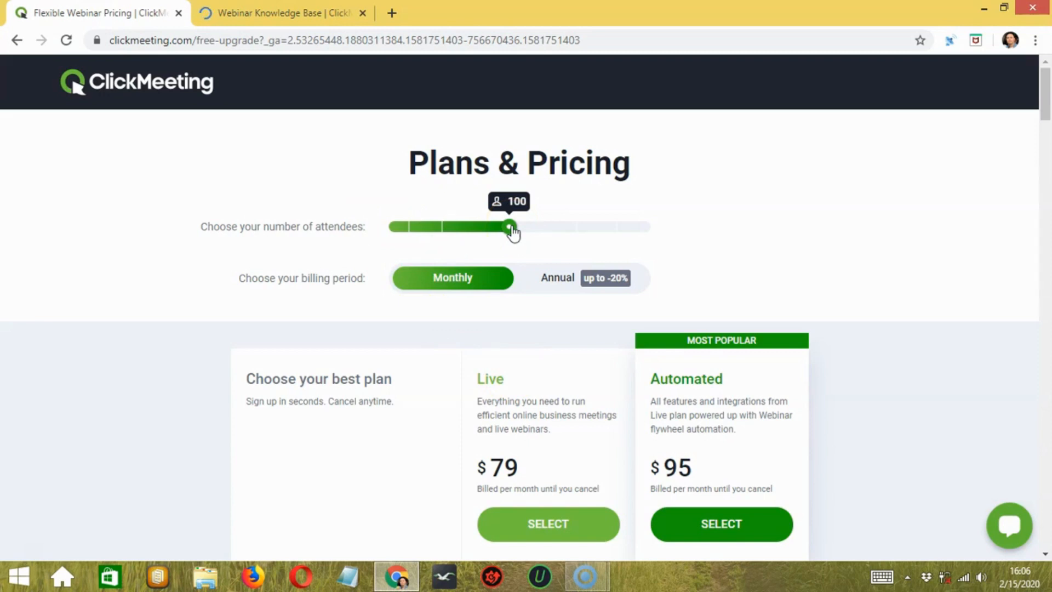
scroll(down, 3)
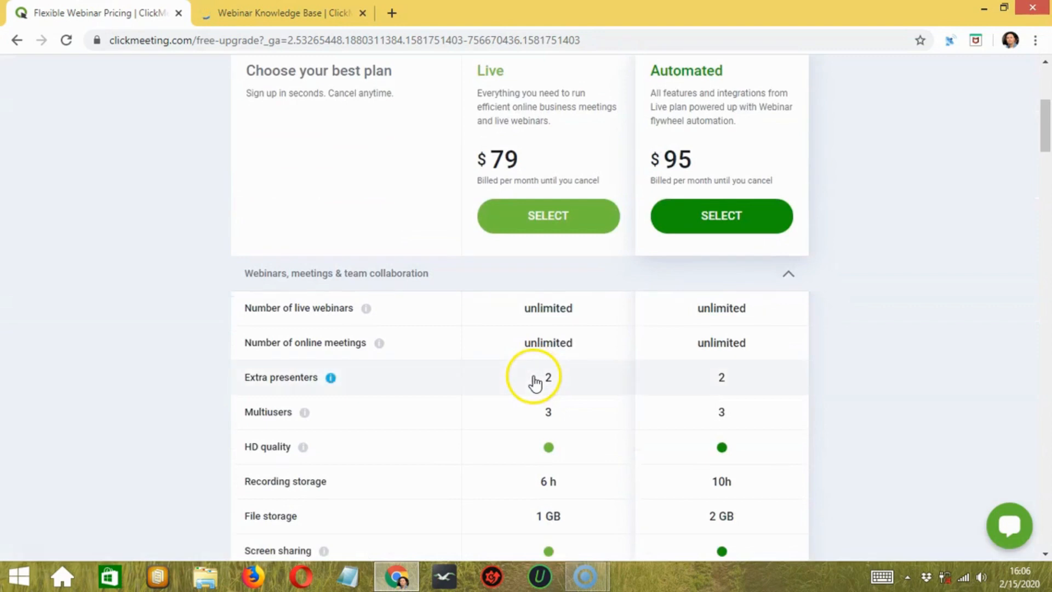
scroll(down, 3)
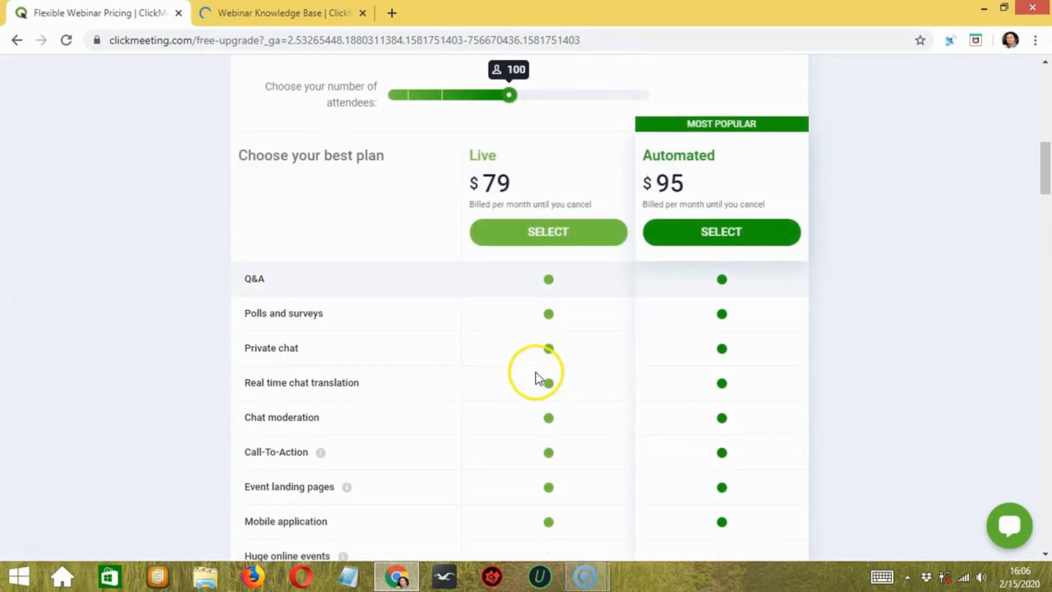
scroll(down, 3)
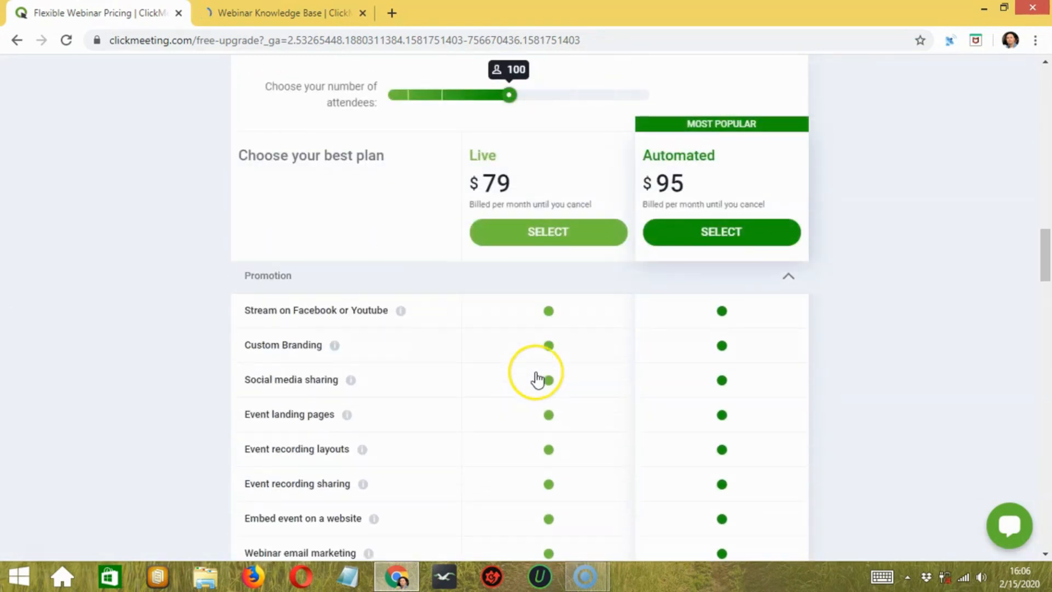
scroll(down, 3)
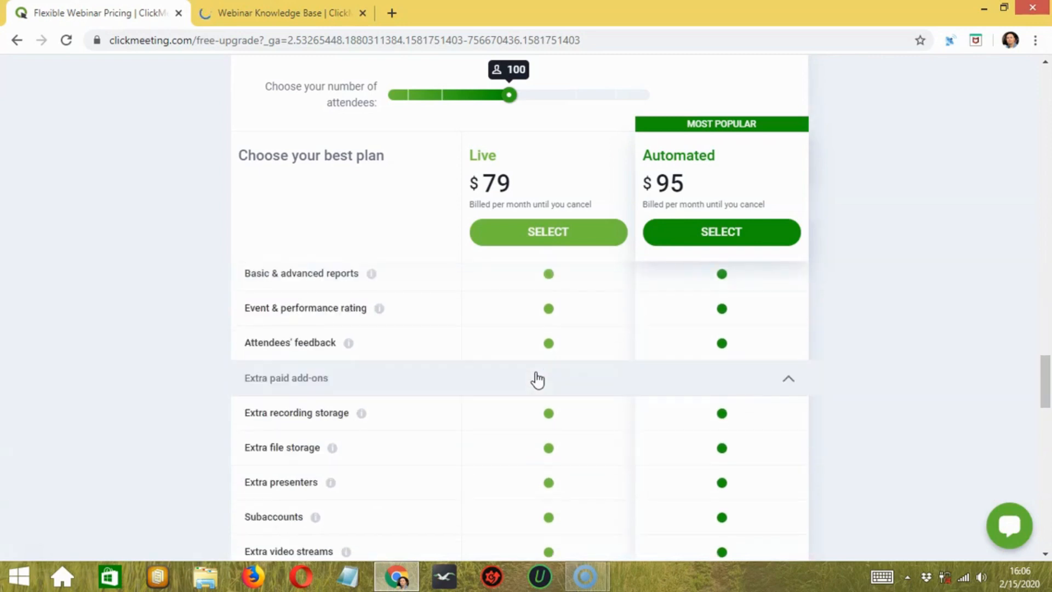
scroll(up, 3)
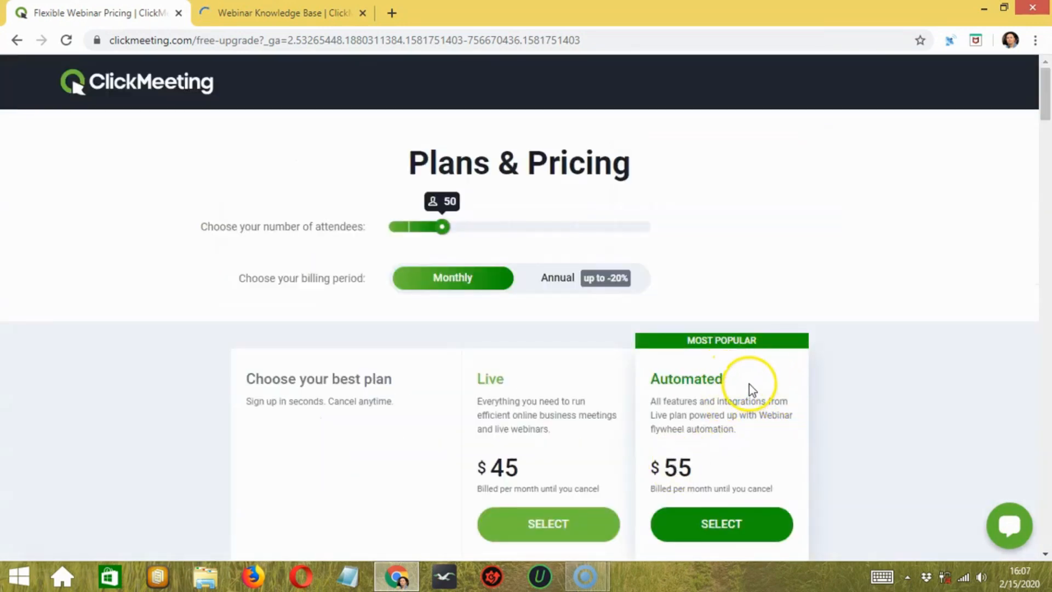
mouse_move(695, 471)
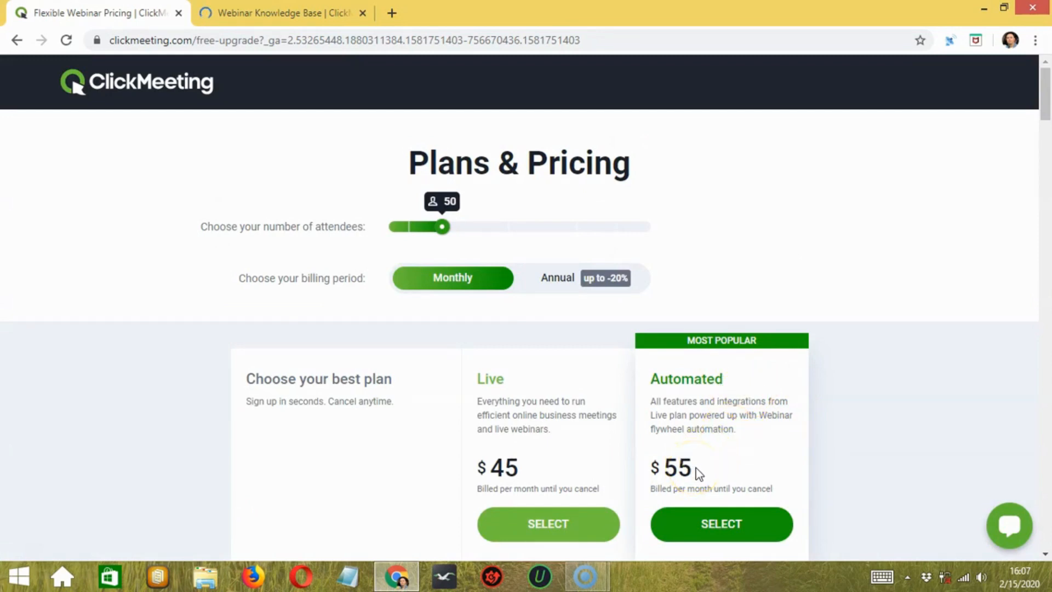
mouse_move(647, 328)
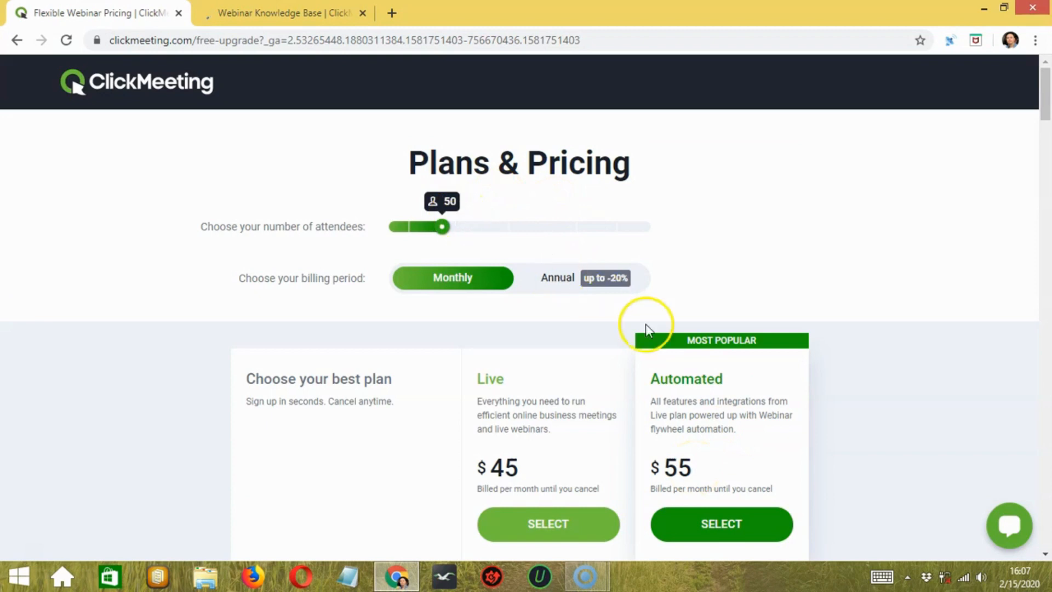
mouse_move(710, 359)
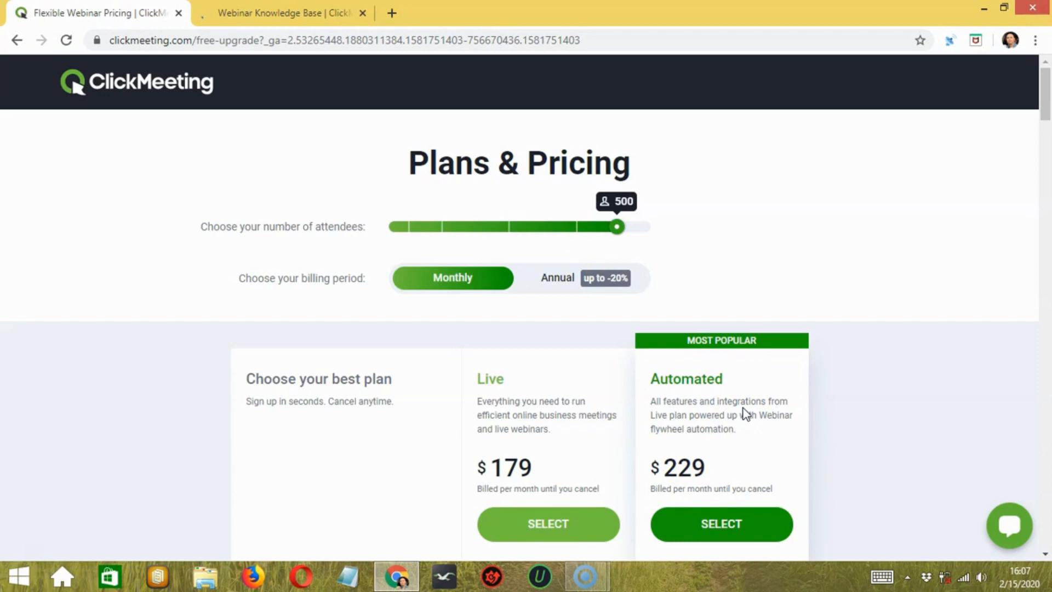
- Scroll through the 500-attendee plan features and reviews, then back toward the top
scroll(down, 3)
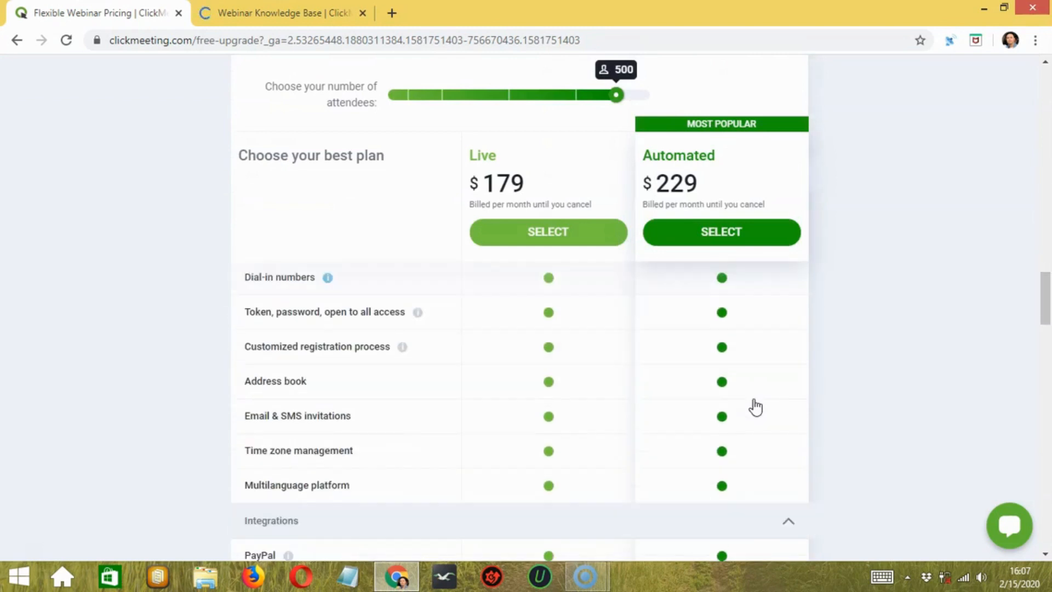
scroll(down, 3)
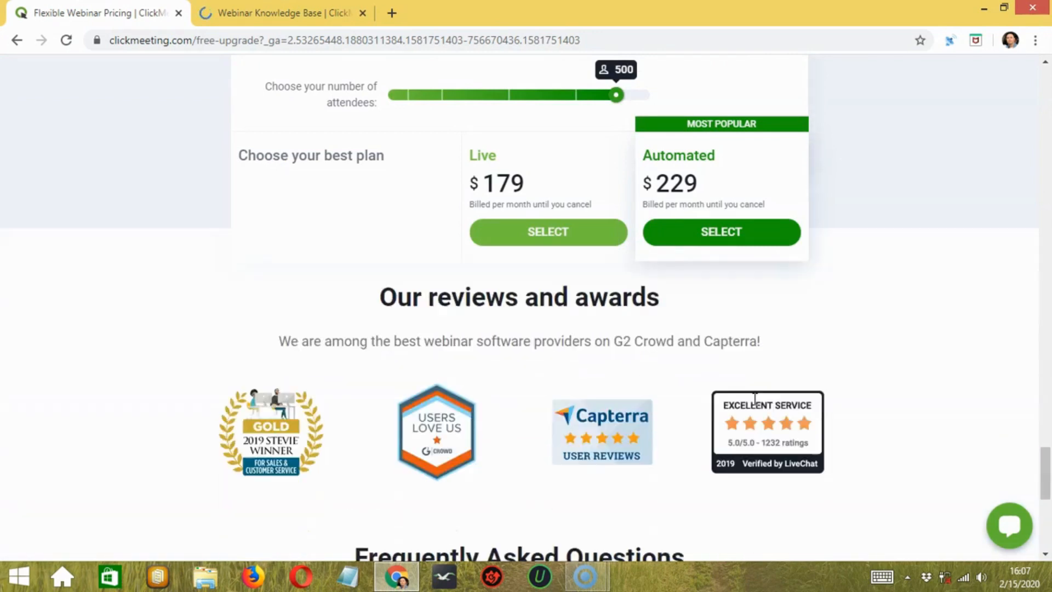
scroll(up, 3)
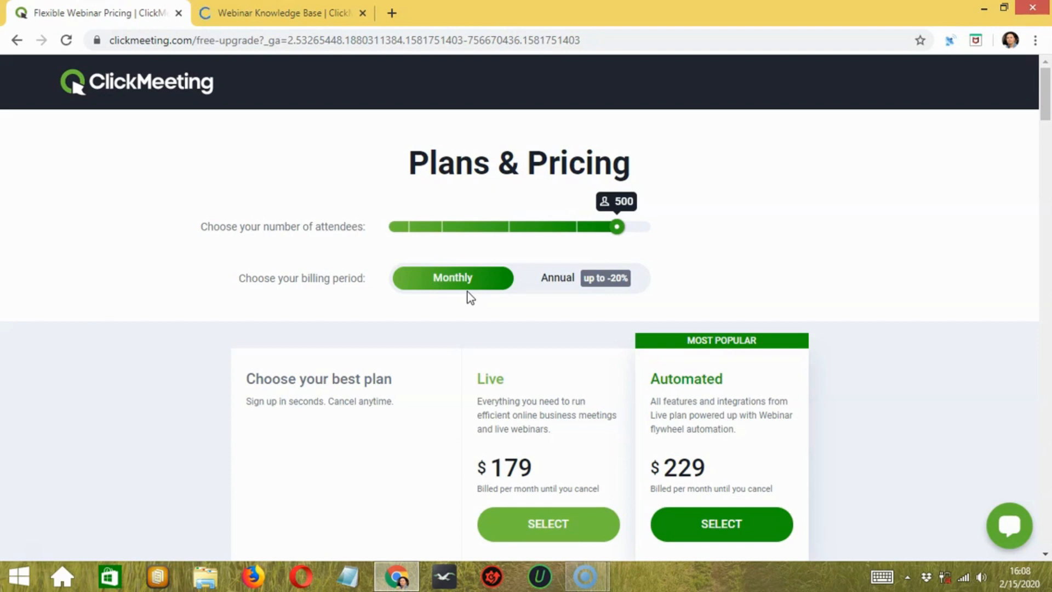
- Switch billing to Annual, lowering 500-attendee plans to $139 Live and $179 Automated
click(557, 278)
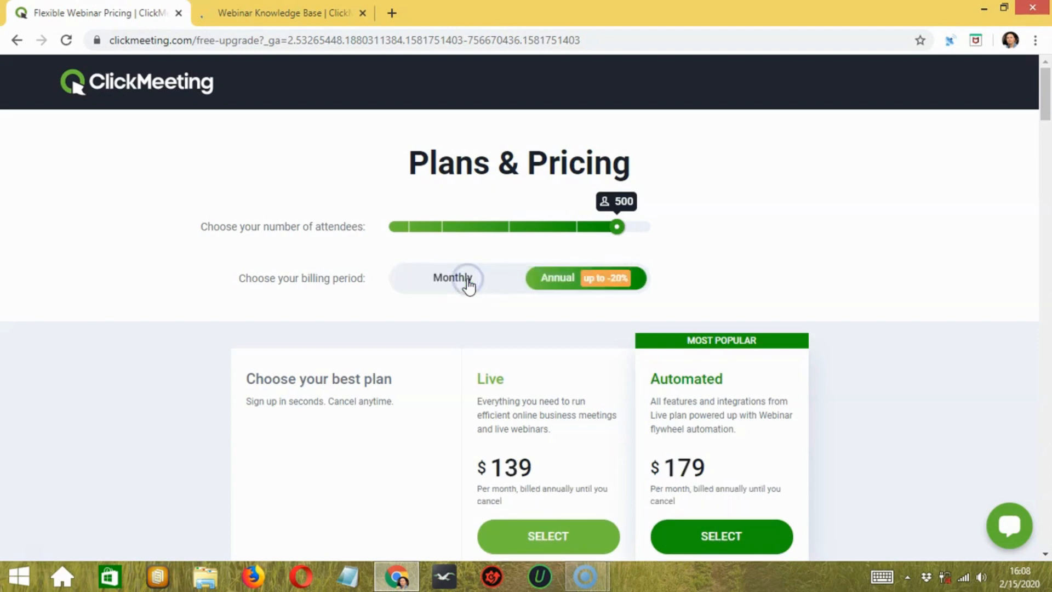
mouse_move(573, 285)
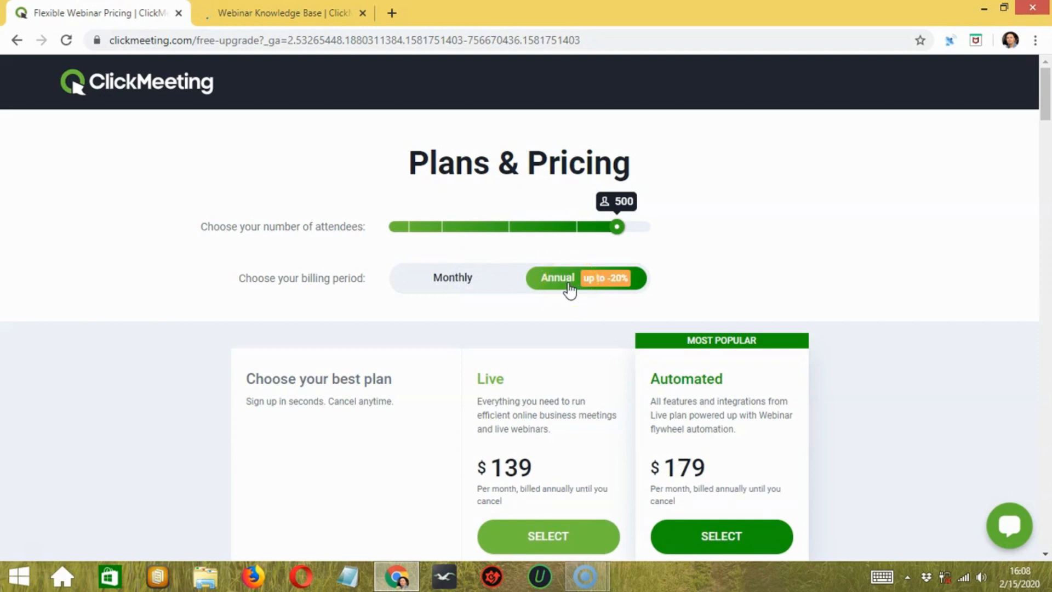
click(613, 289)
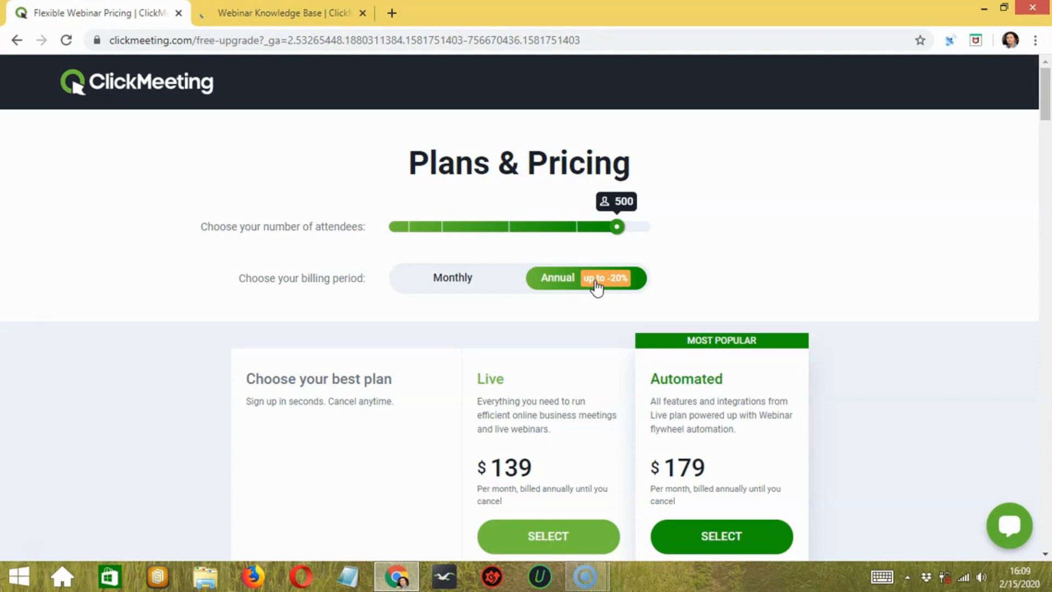
mouse_move(551, 395)
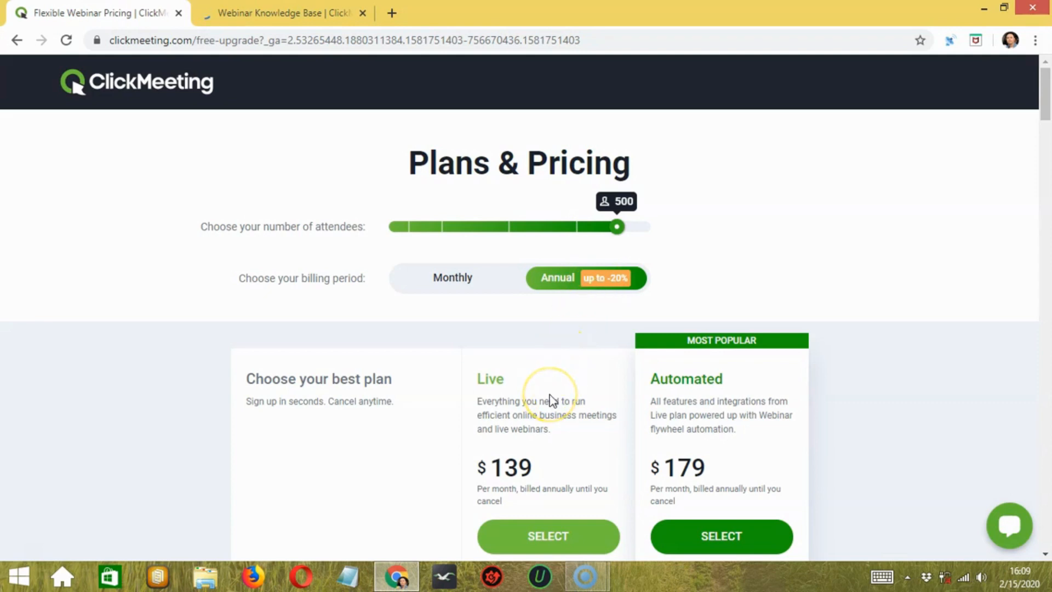